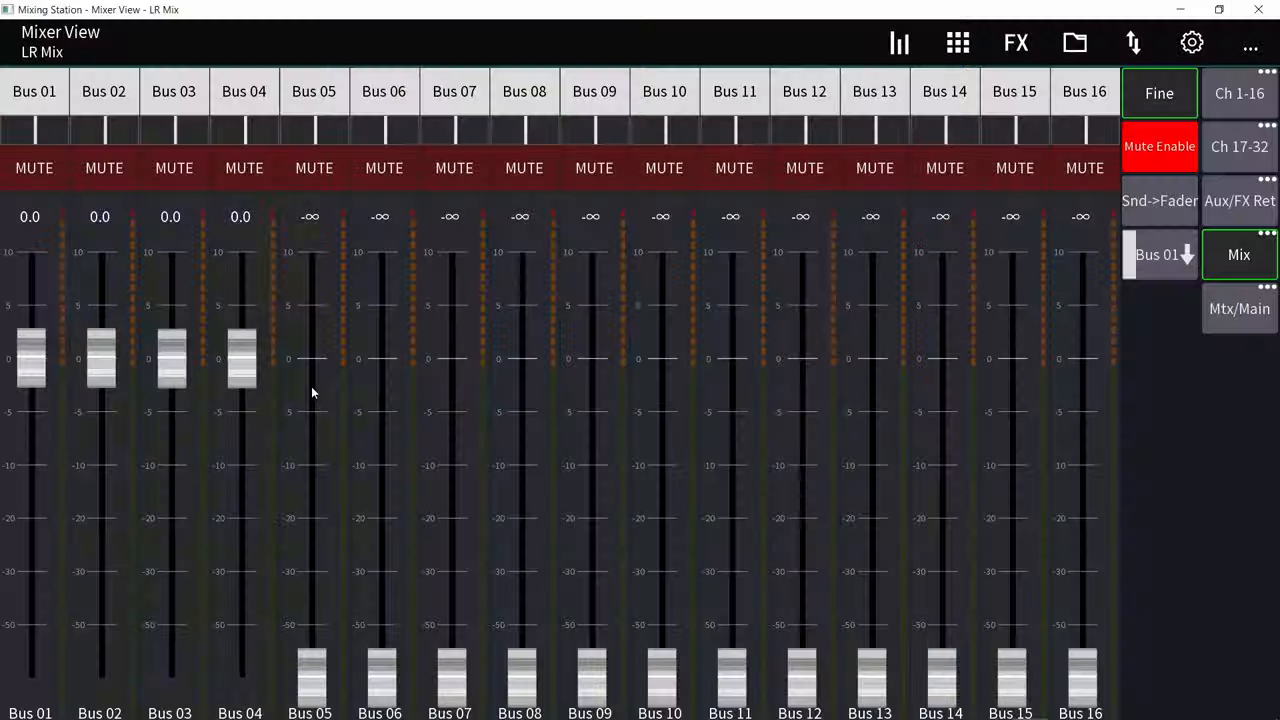
Move from Mixing Station's LR Mix, with Buses 01–04 at 0 dB, to the event venue photo.
left_click_drag(240, 358, 240, 410)
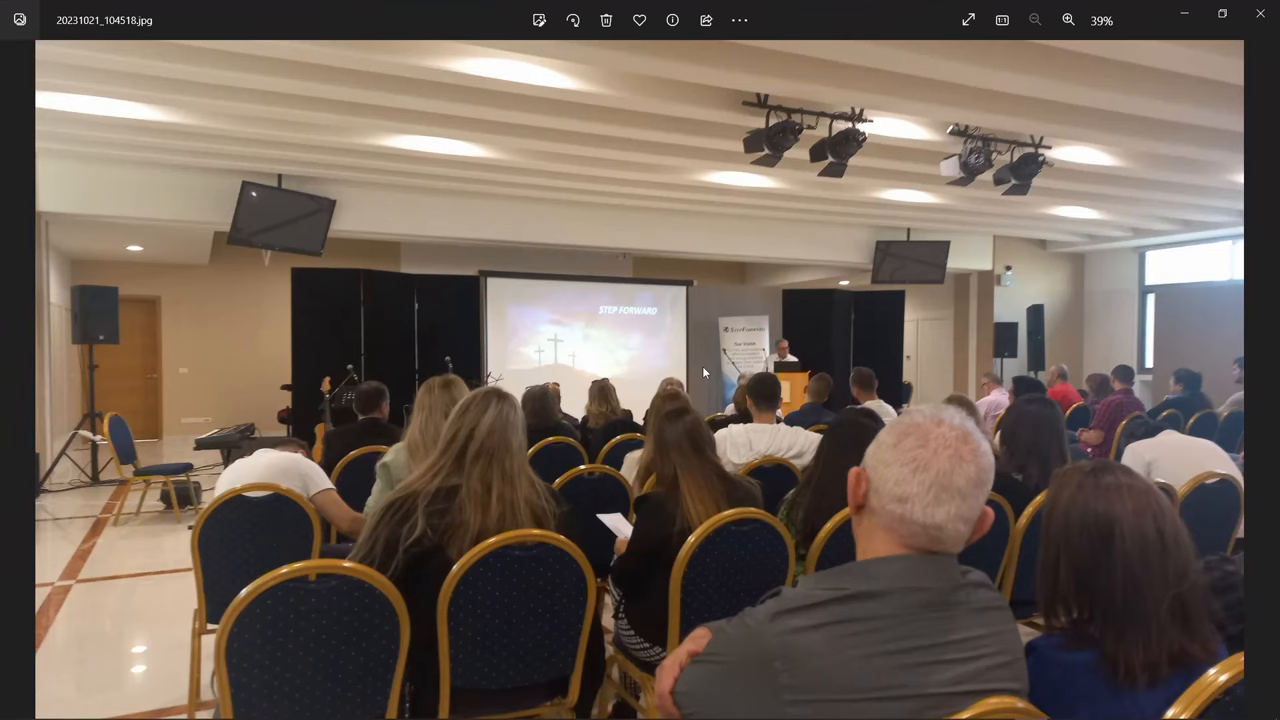
Zoom around the venue photo to inspect the stage, left loudspeaker, ceiling and whole hall.
left_click(1068, 20)
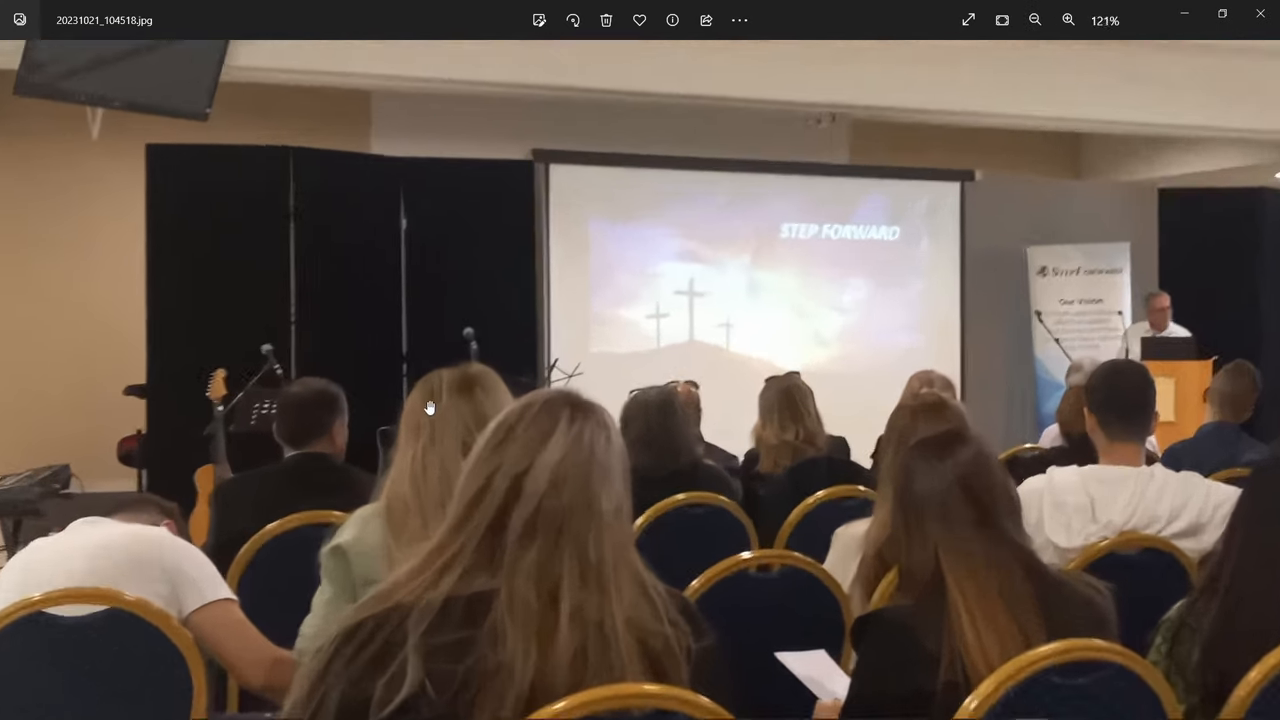
left_click(1035, 20)
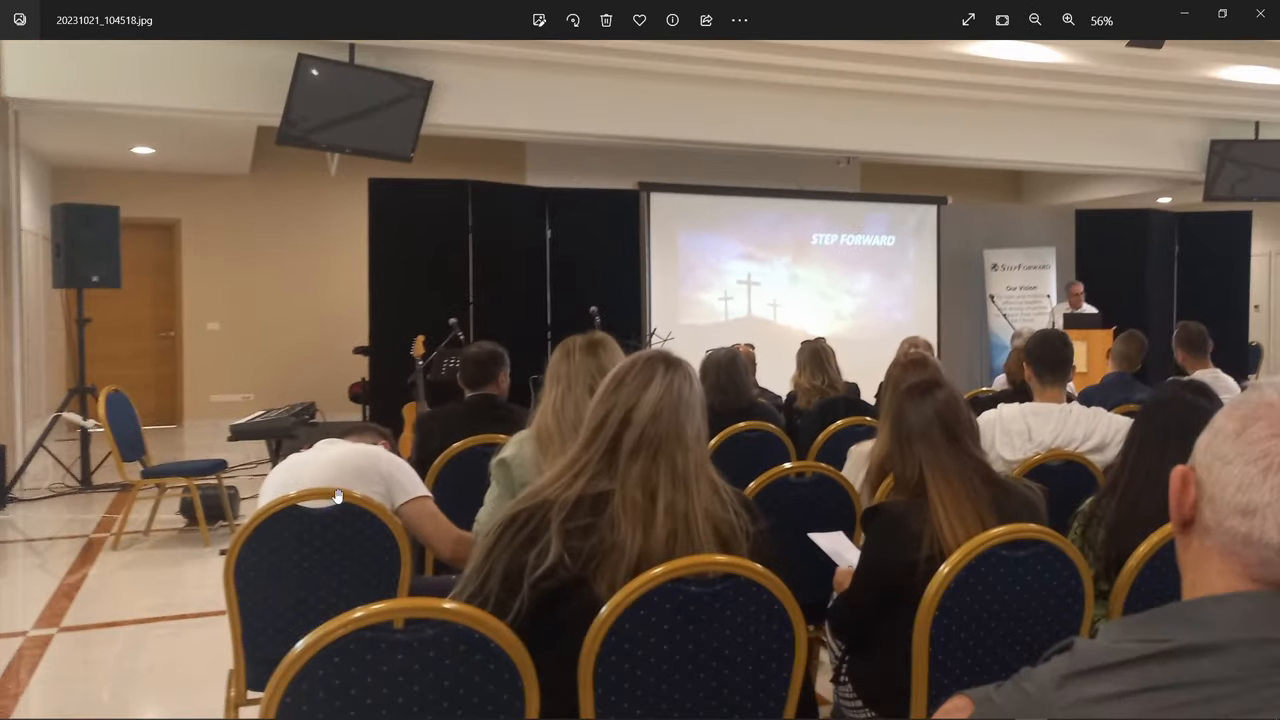
left_click(1068, 20)
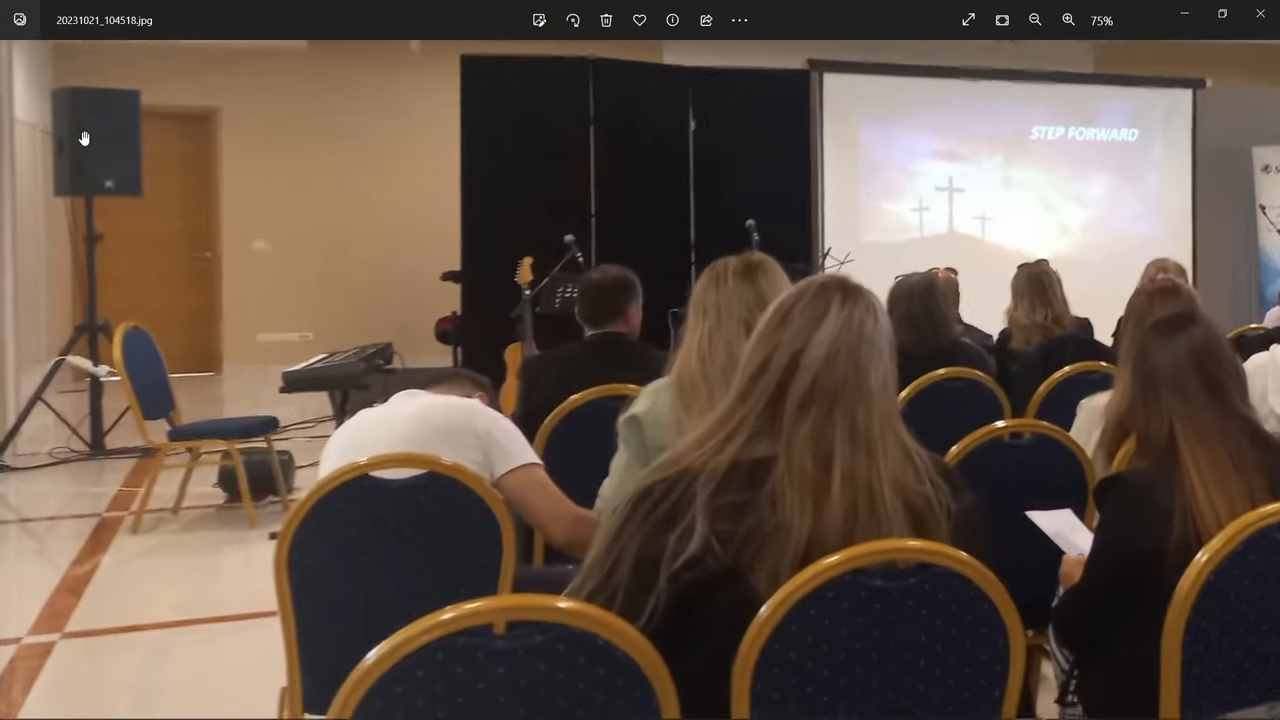
left_click(1035, 20)
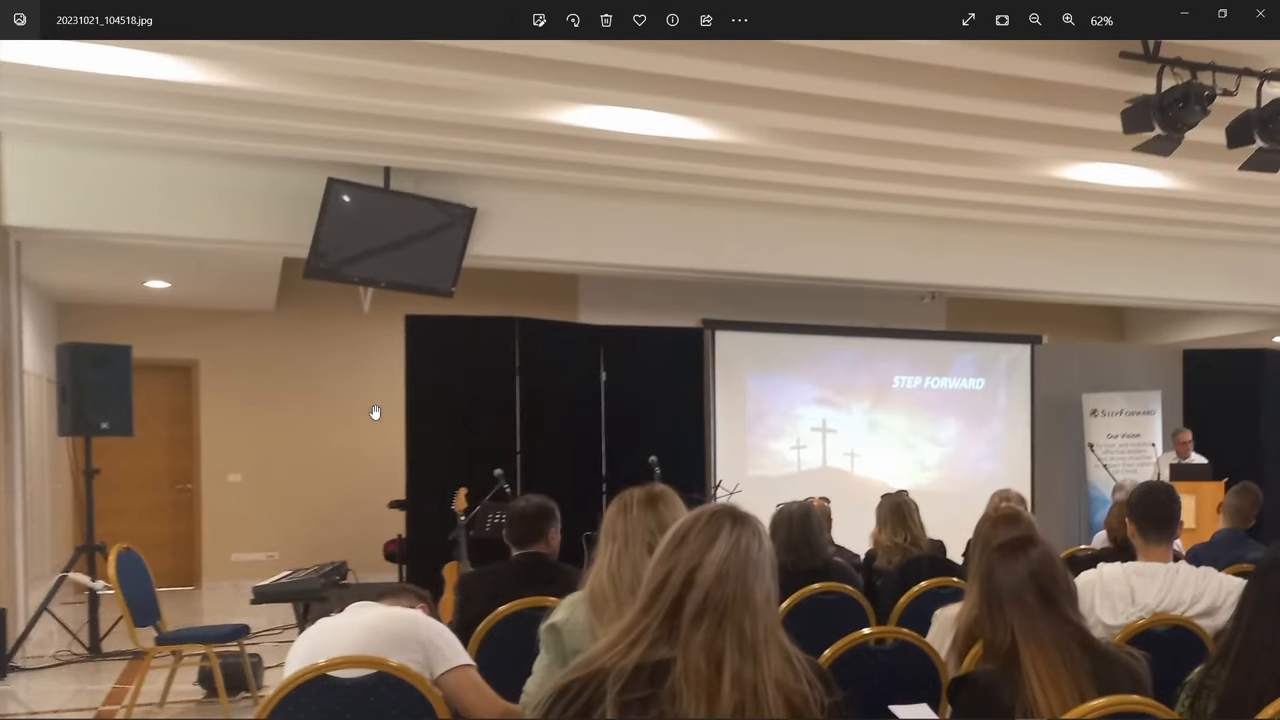
mouse_move(382, 409)
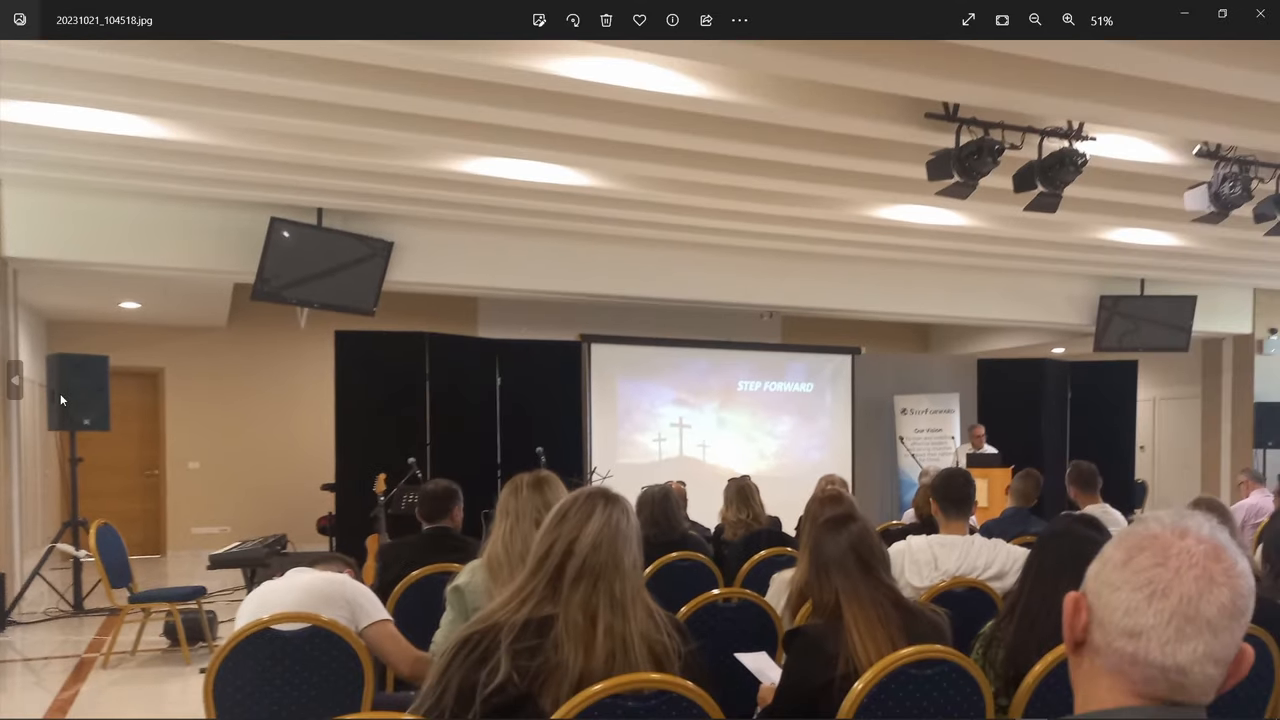
left_click(1068, 20)
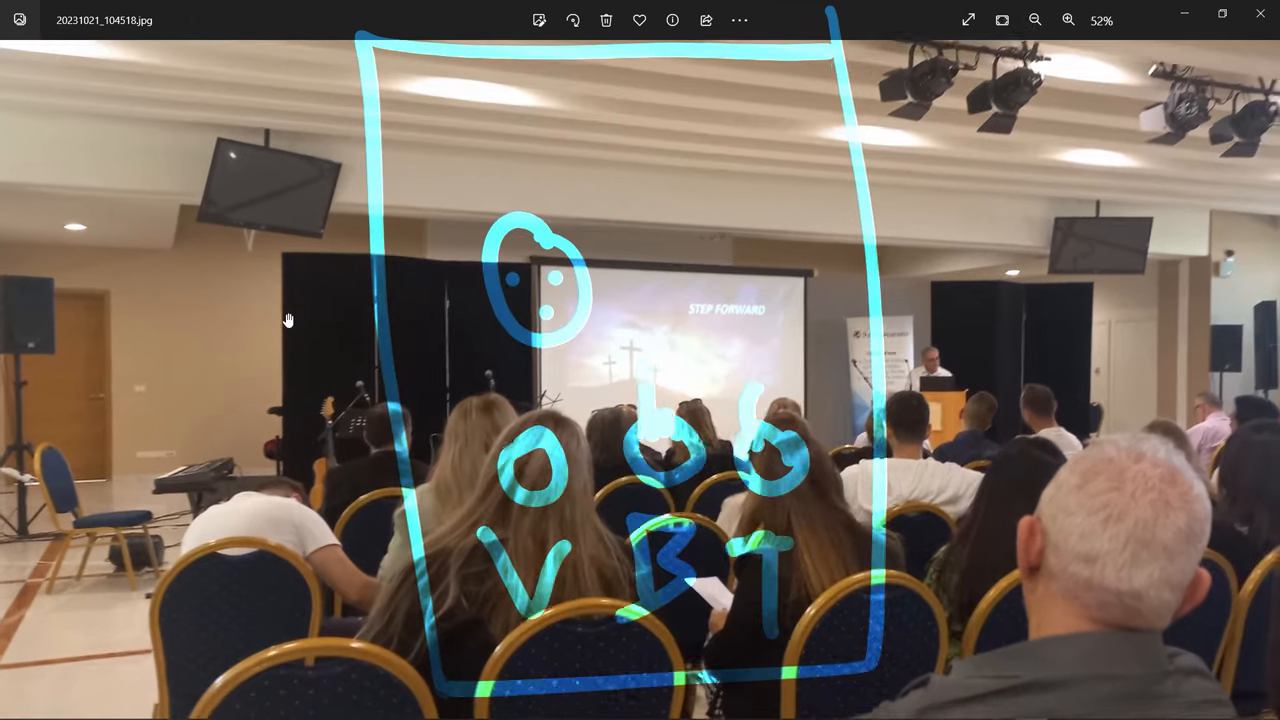
left_click(1035, 20)
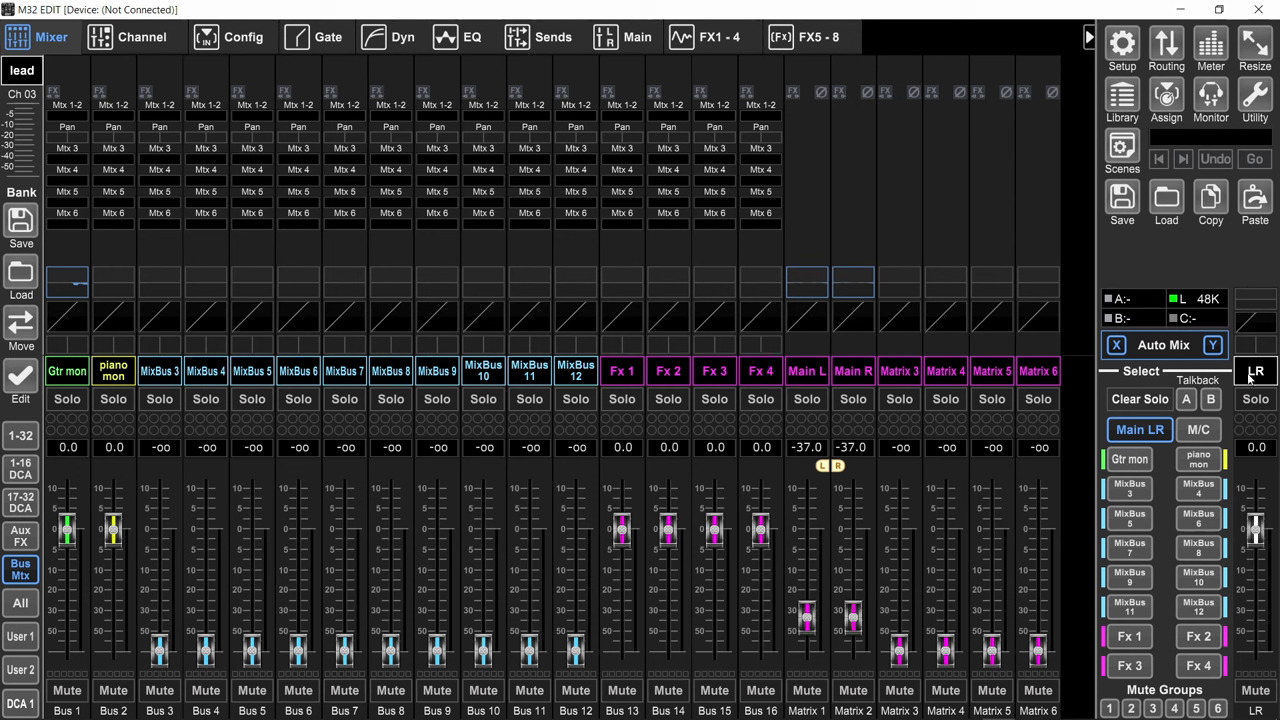
mouse_move(910, 358)
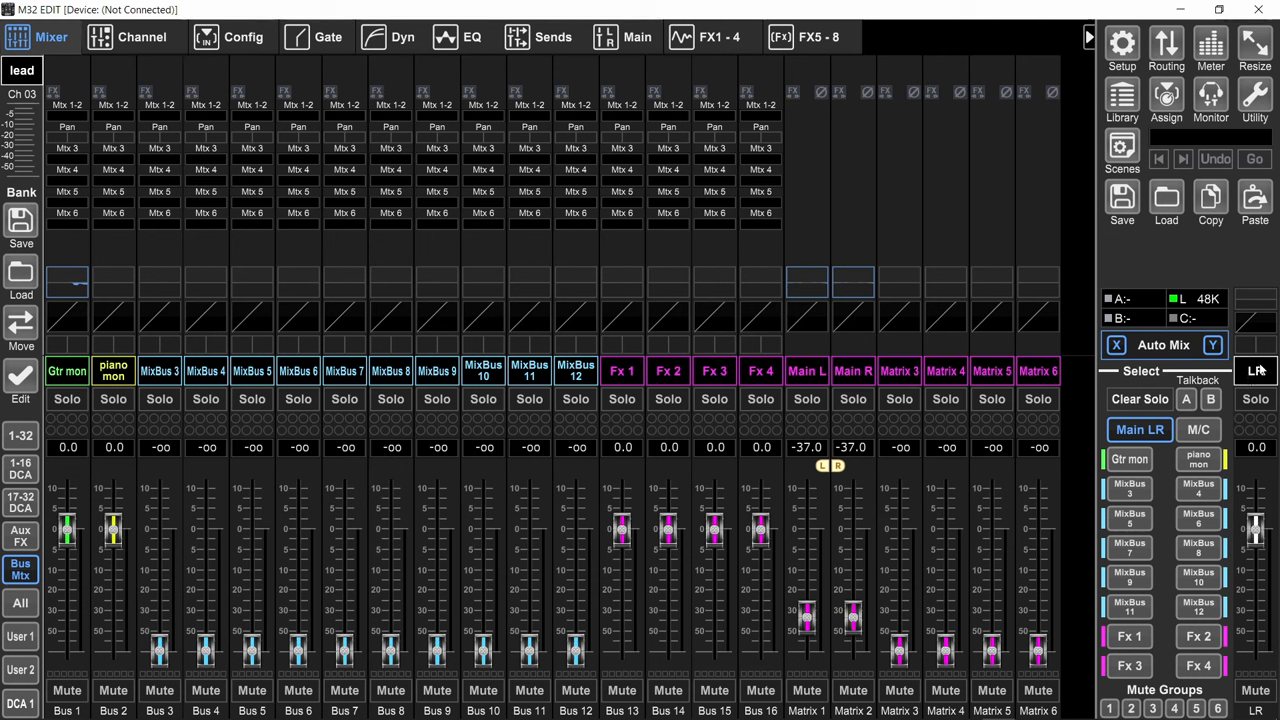
Switch the M32 EDIT mixer to the 1–32 input channel bank.
left_click(807, 371)
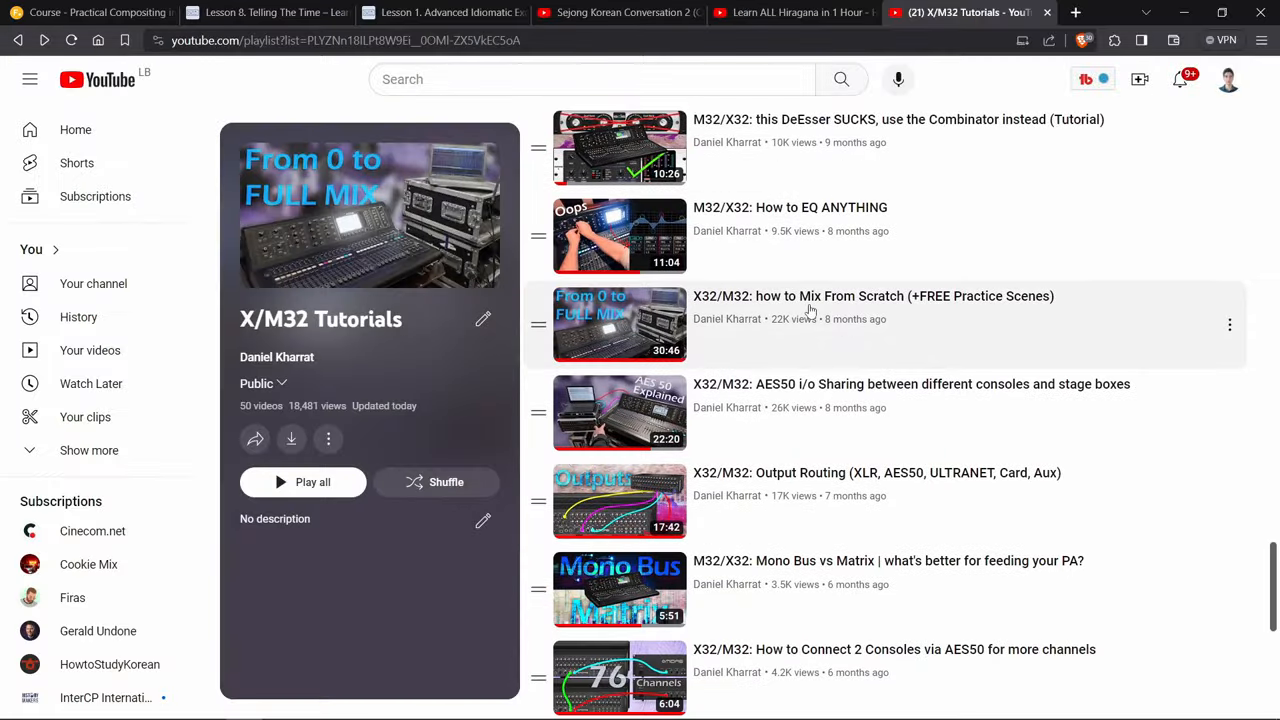
mouse_move(408, 248)
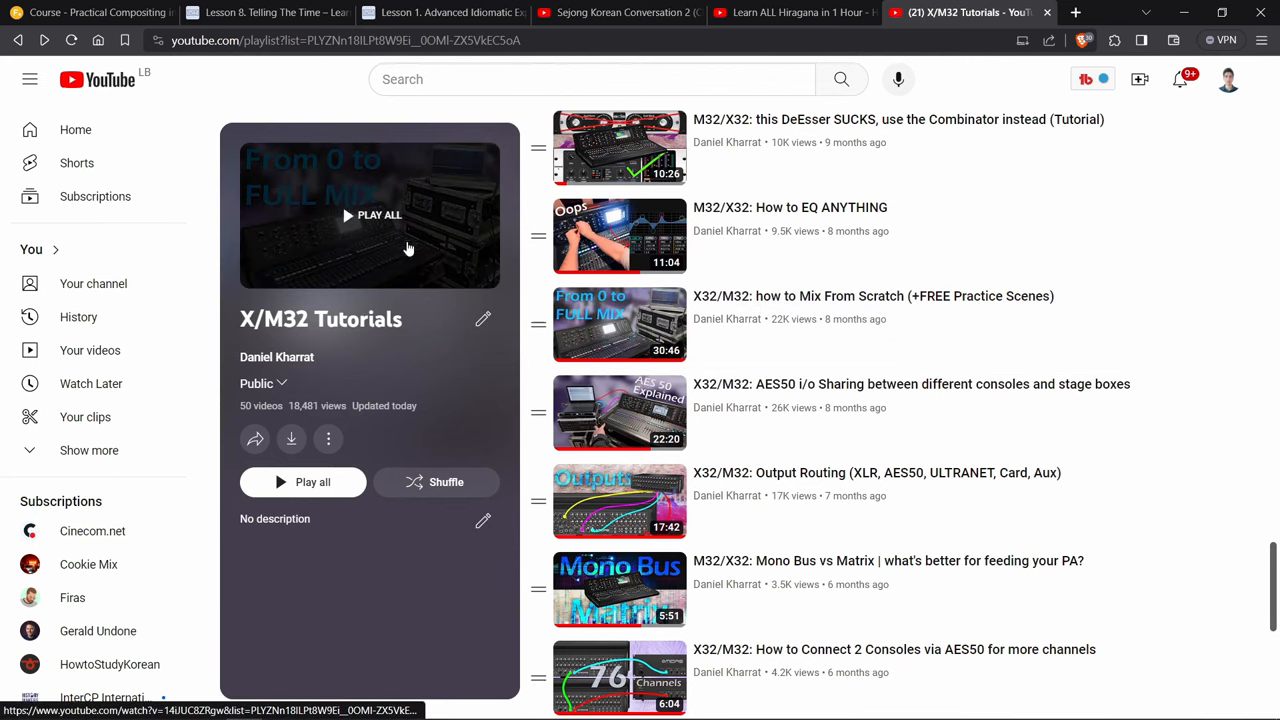
mouse_move(620, 324)
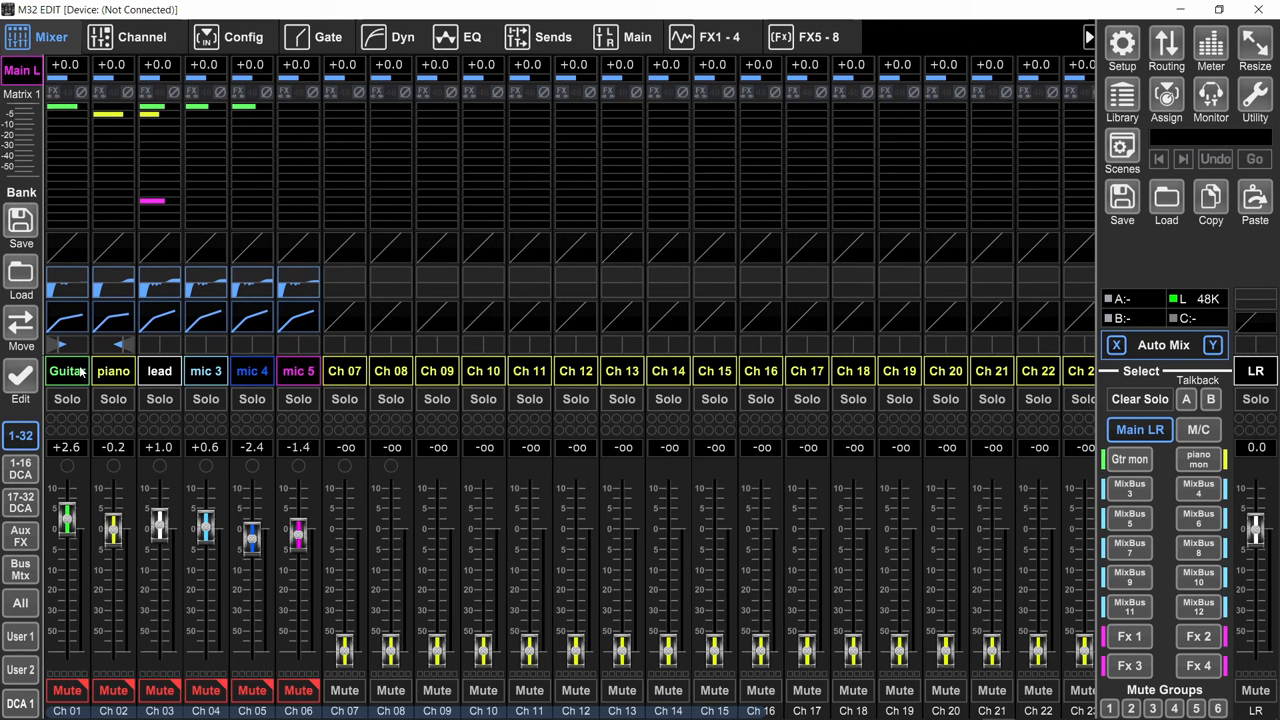
Open the Channel view for Ch 01 Guitar, showing gate, EQ, compressor and bus sends.
left_click(141, 37)
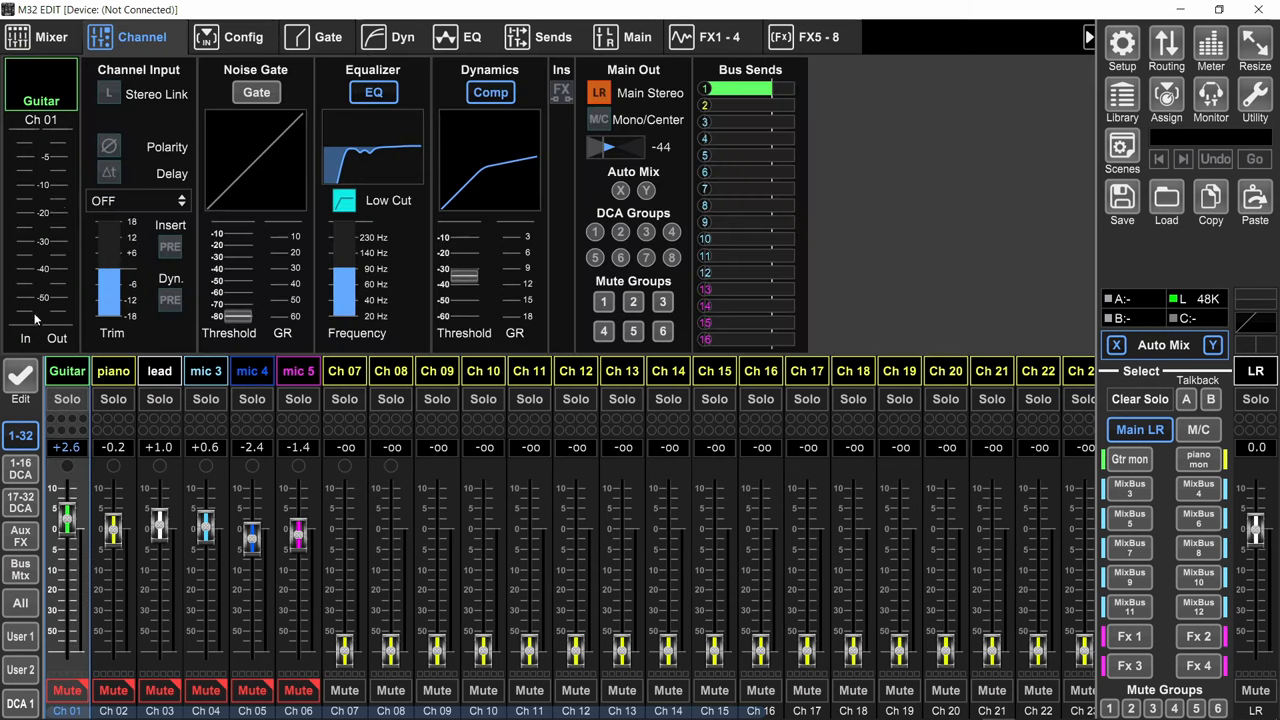
mouse_move(60, 232)
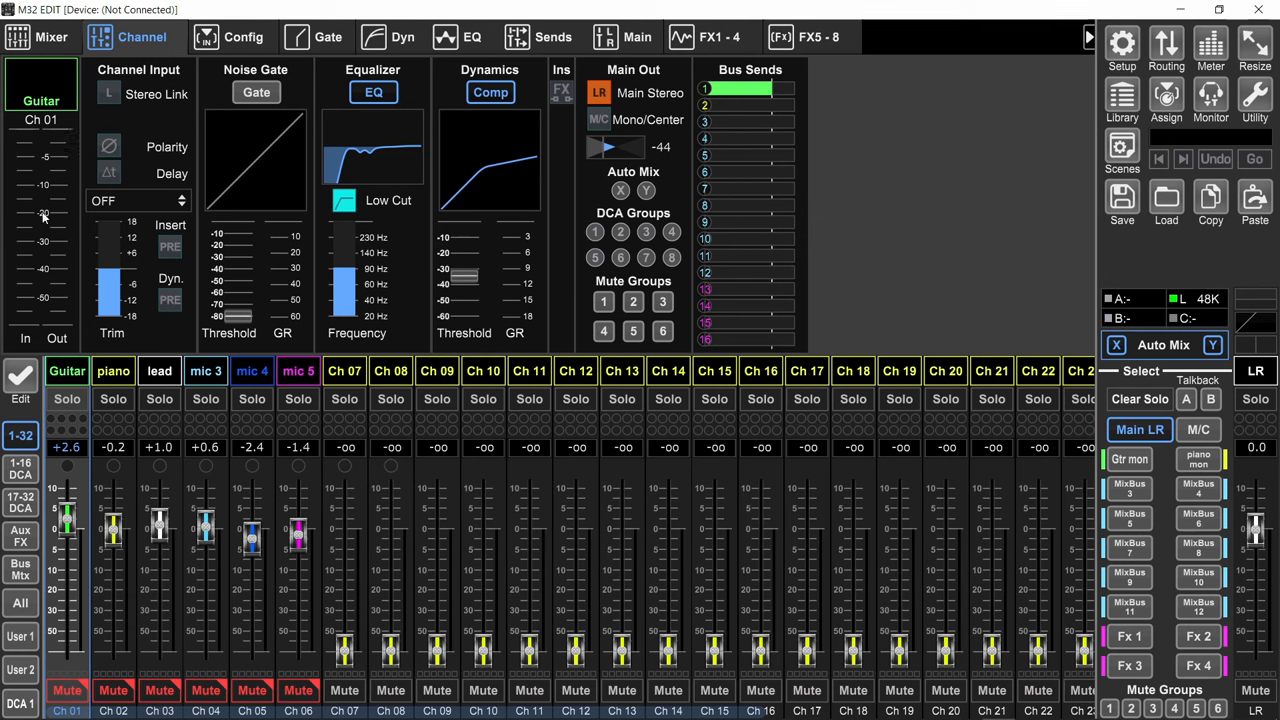
mouse_move(15, 214)
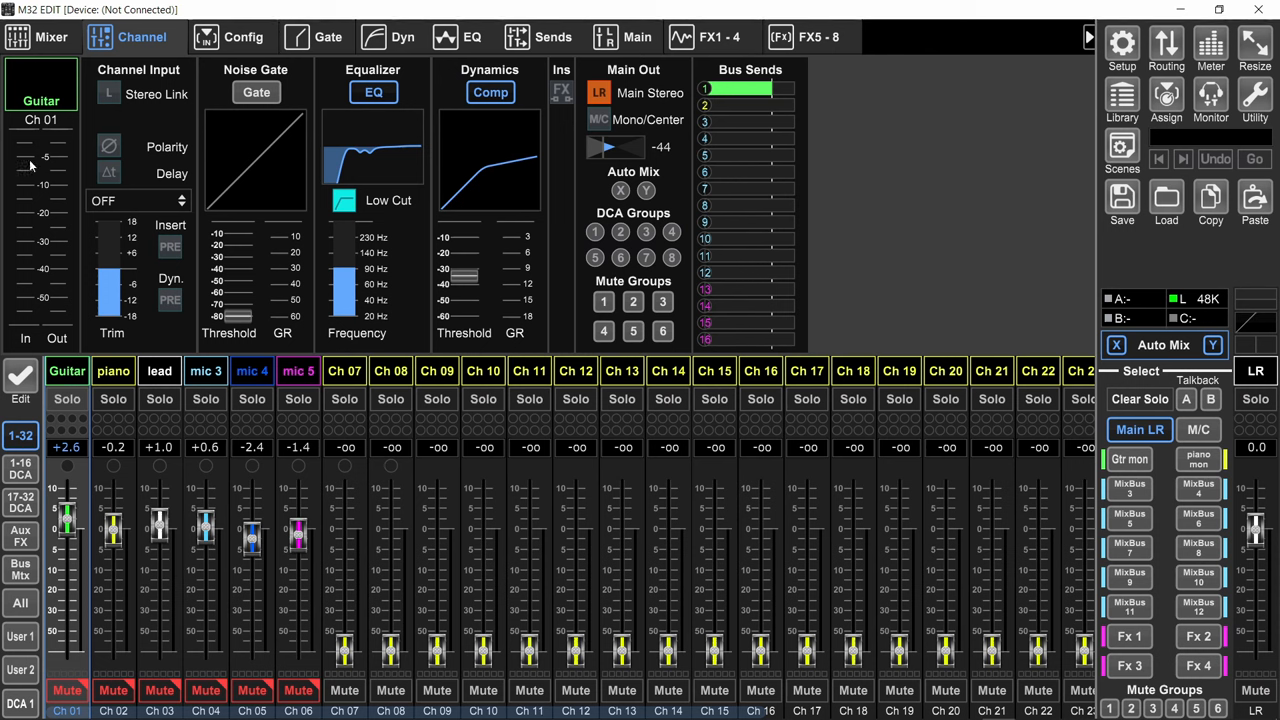
mouse_move(29, 142)
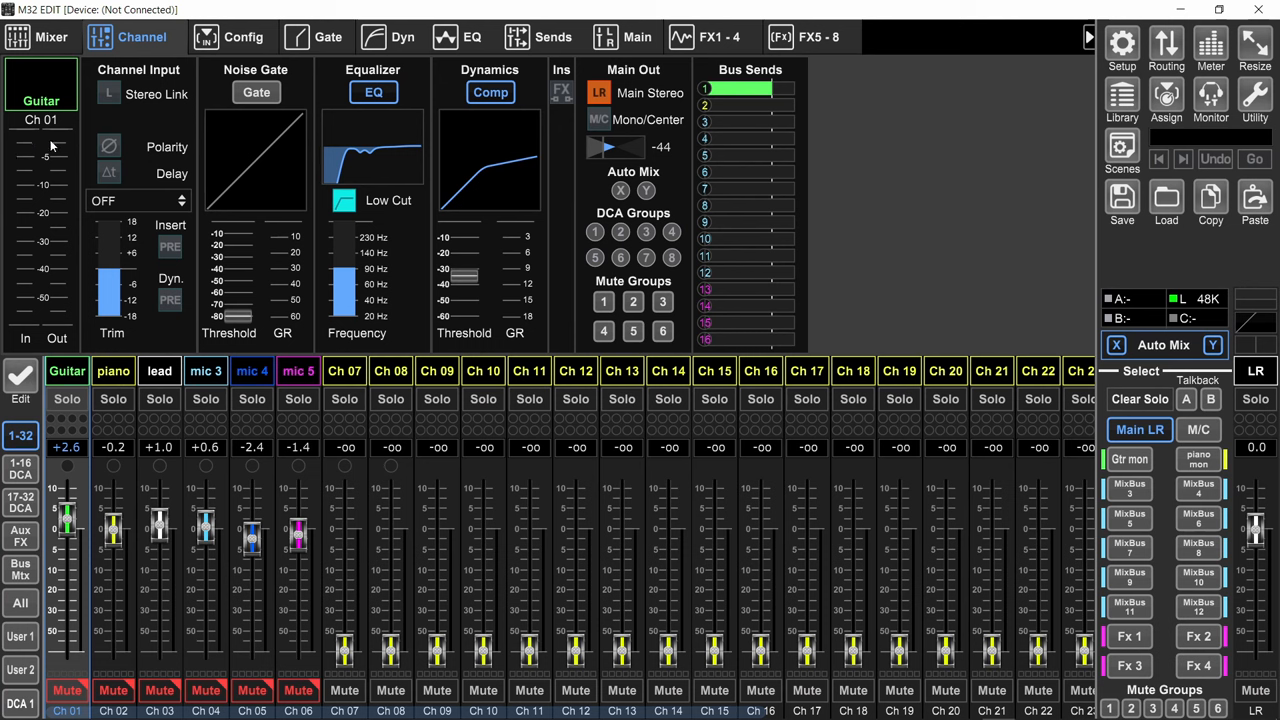
mouse_move(1100, 103)
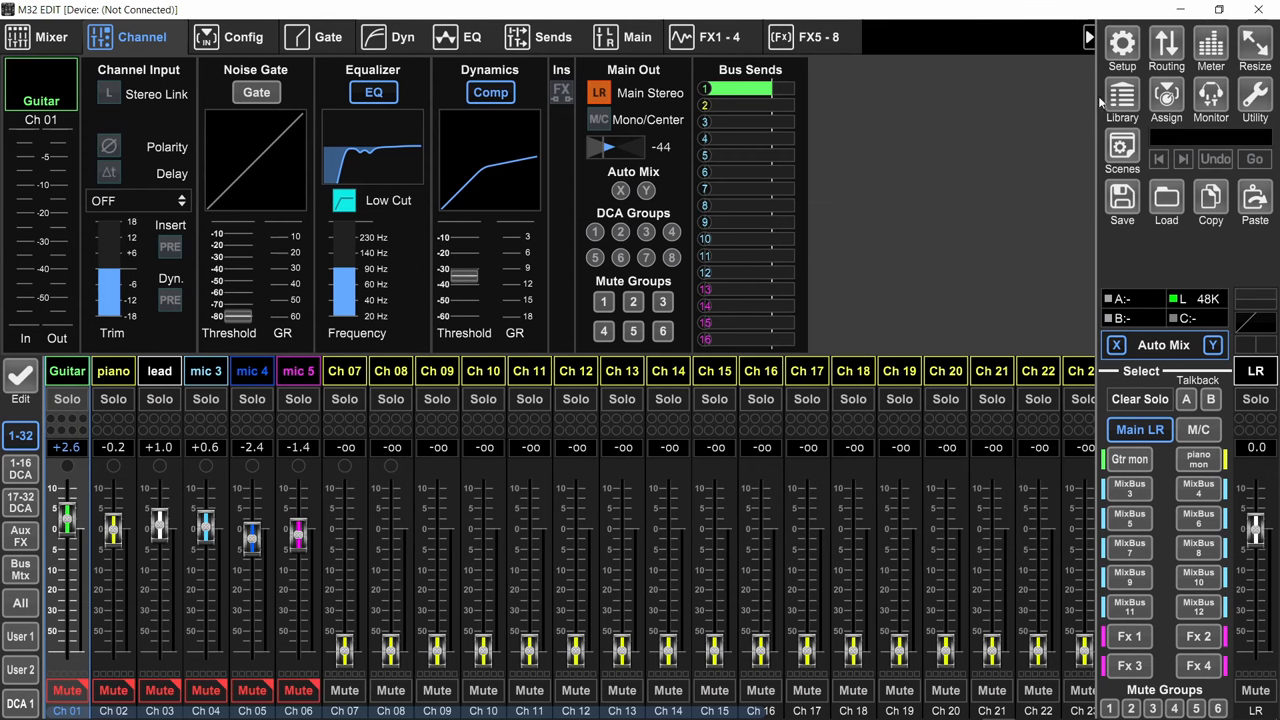
Set the pink-noise oscillator to Main L+R at −18 dB and close its settings.
left_click(1210, 95)
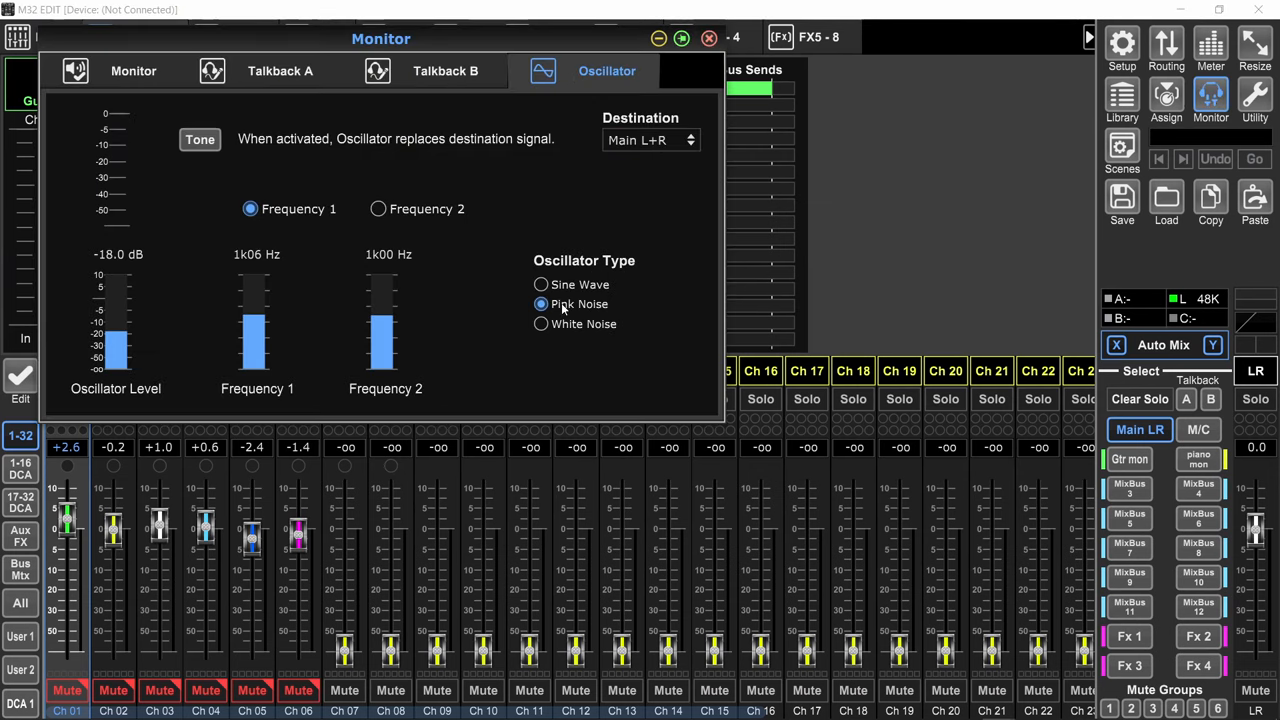
left_click(650, 139)
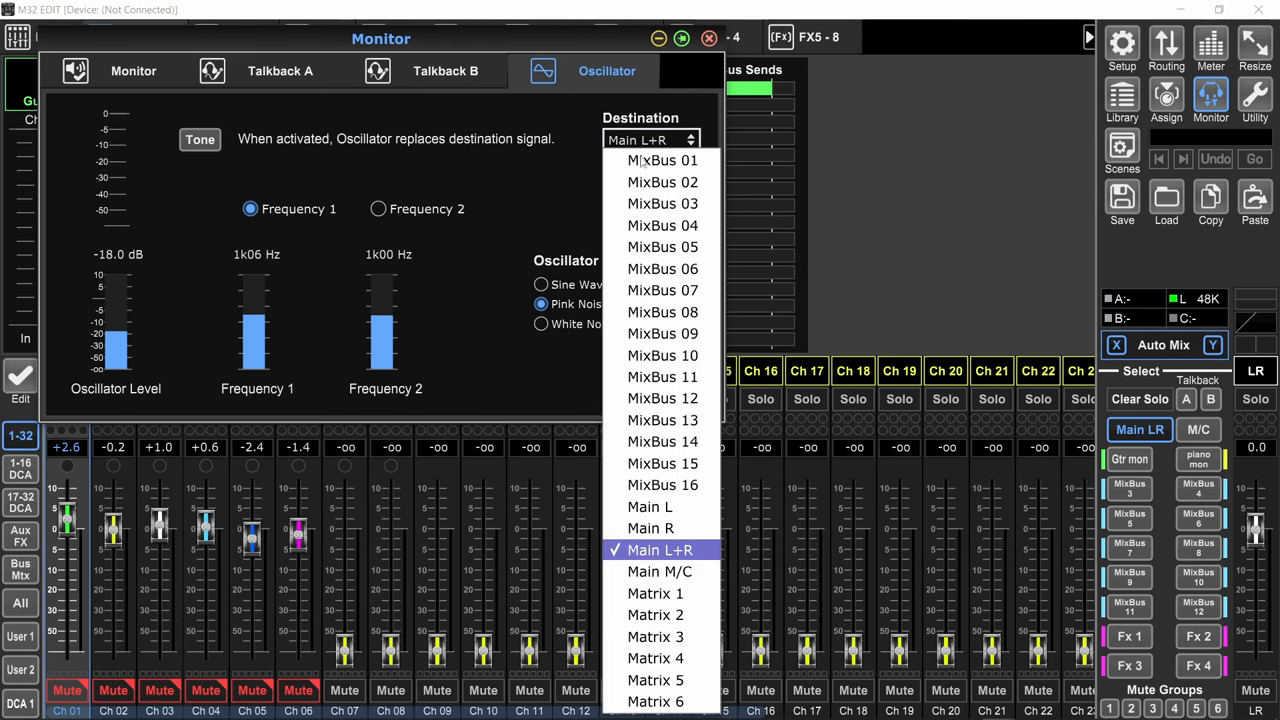
left_click(658, 549)
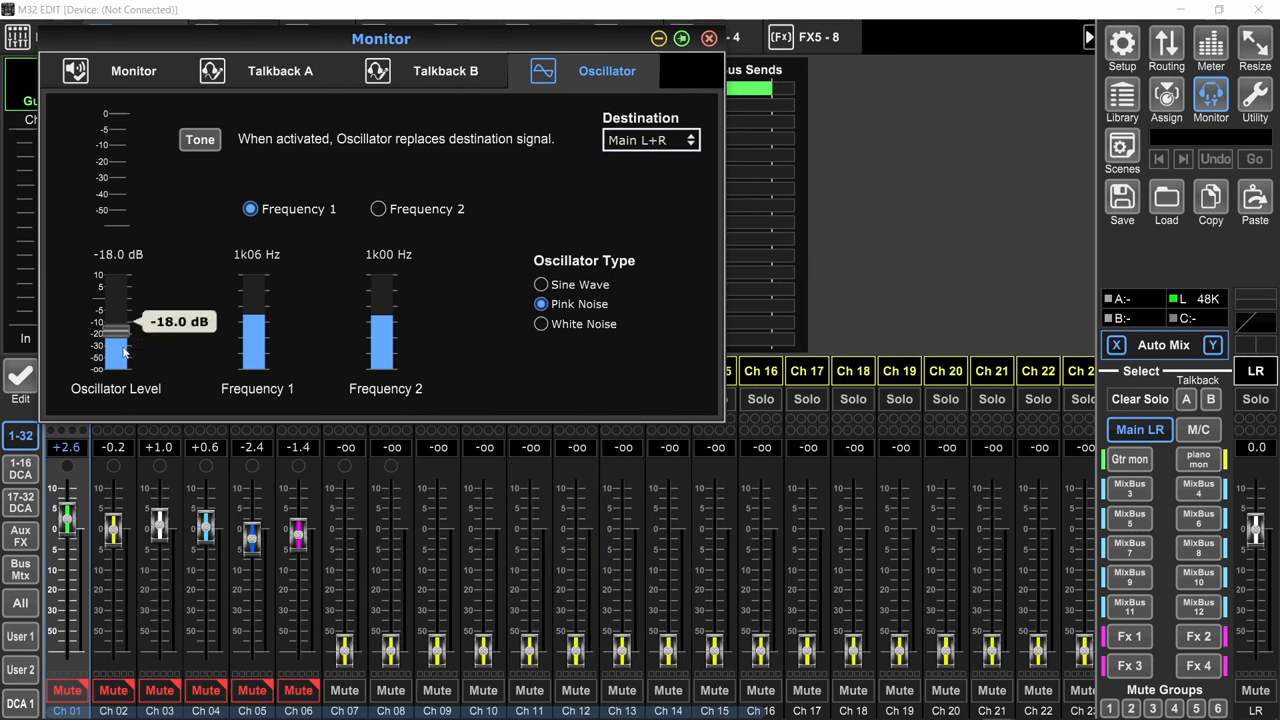
left_click_drag(118, 330, 125, 335)
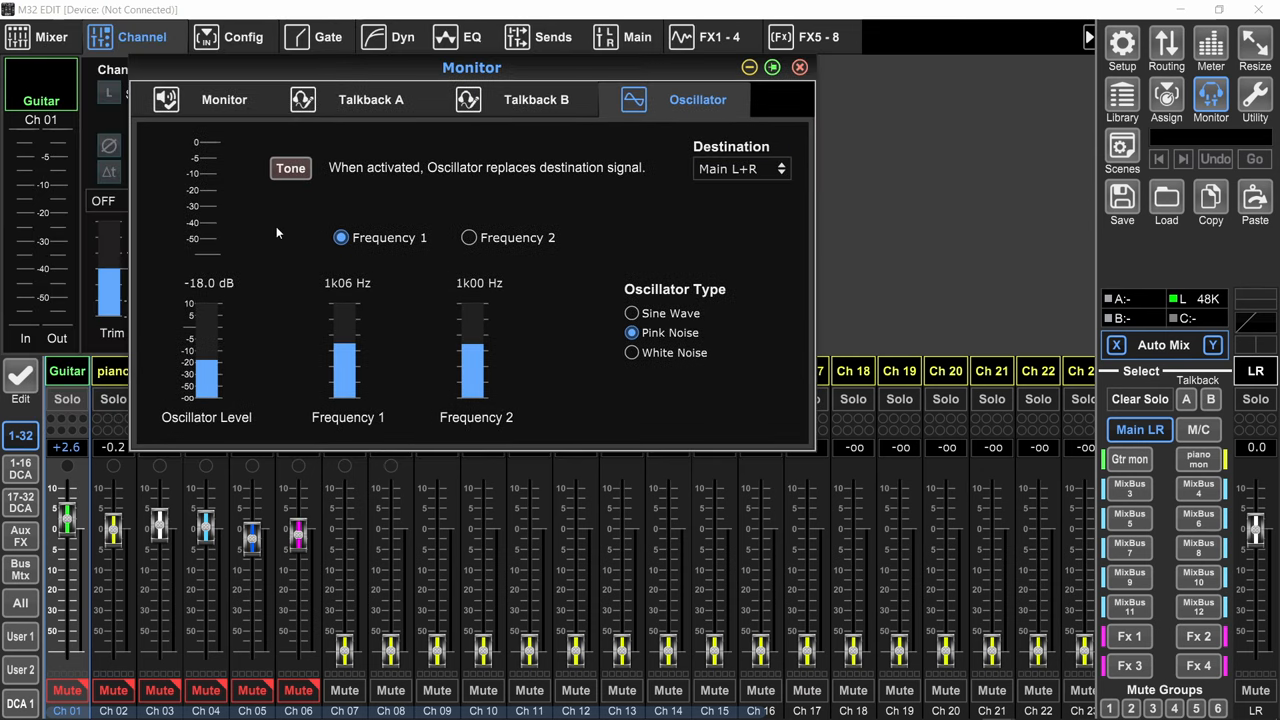
left_click(20, 536)
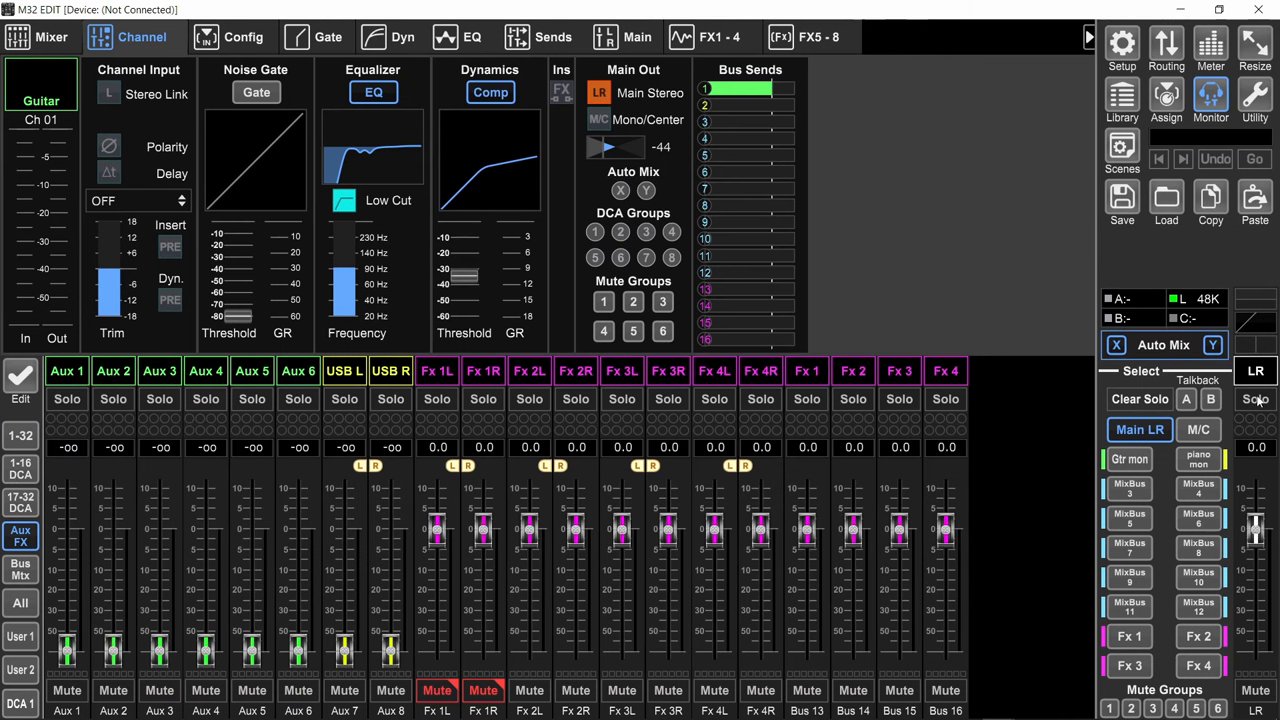
Show the Main LR sends page, with Main L/R at 0.0 and Matrix 3–6 at -∞.
left_click(553, 37)
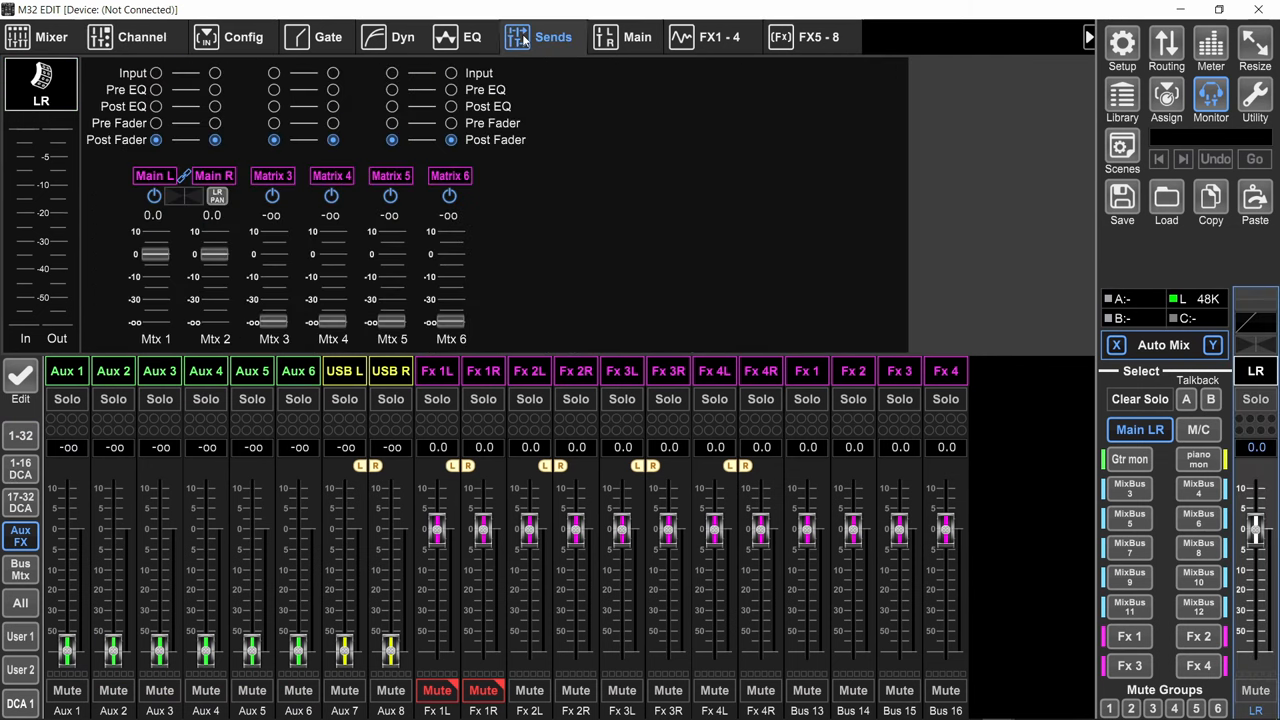
mouse_move(190, 270)
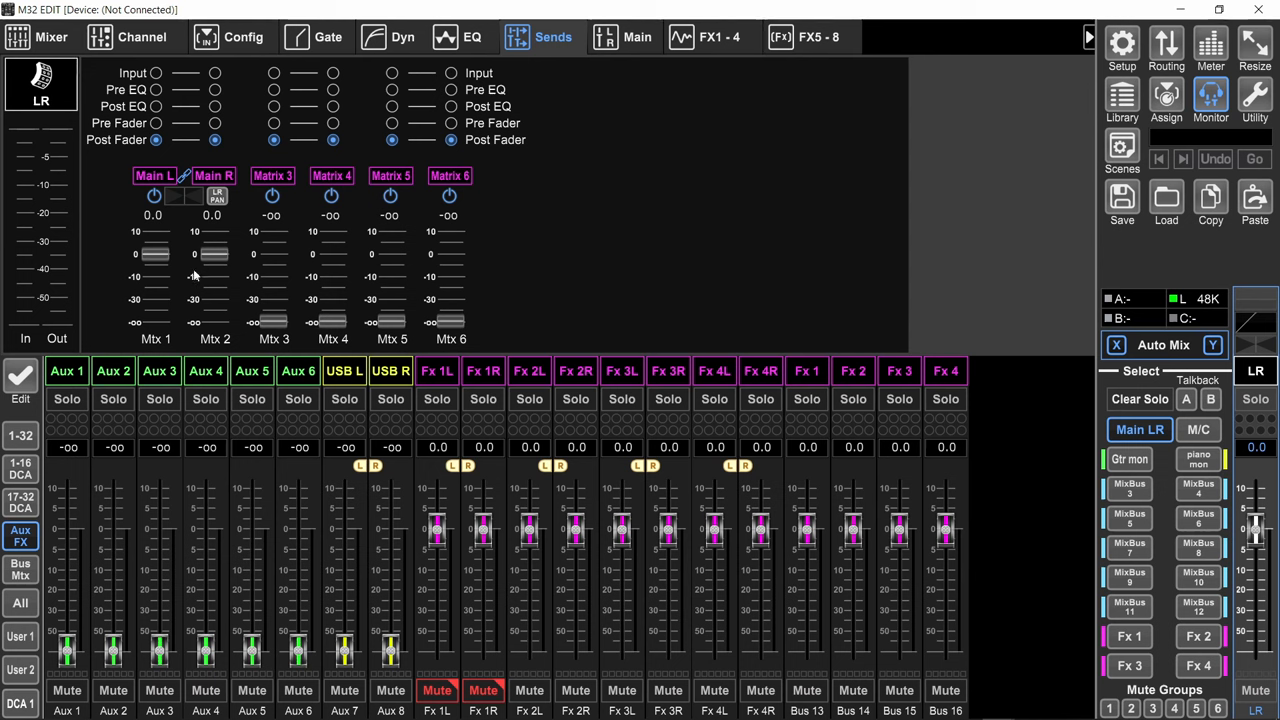
mouse_move(268, 285)
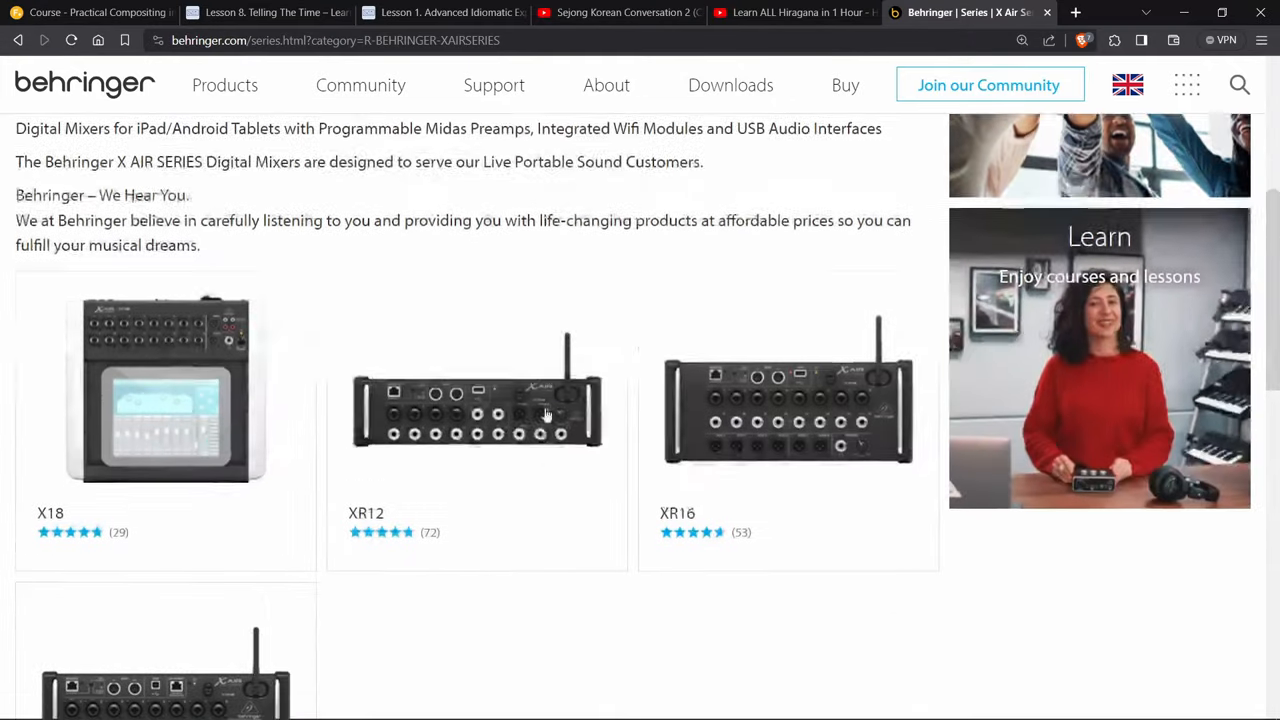
Lower the Main L/R matrix levels to -42.5 and open Mixing Station's console and tools menu.
scroll("up", 3)
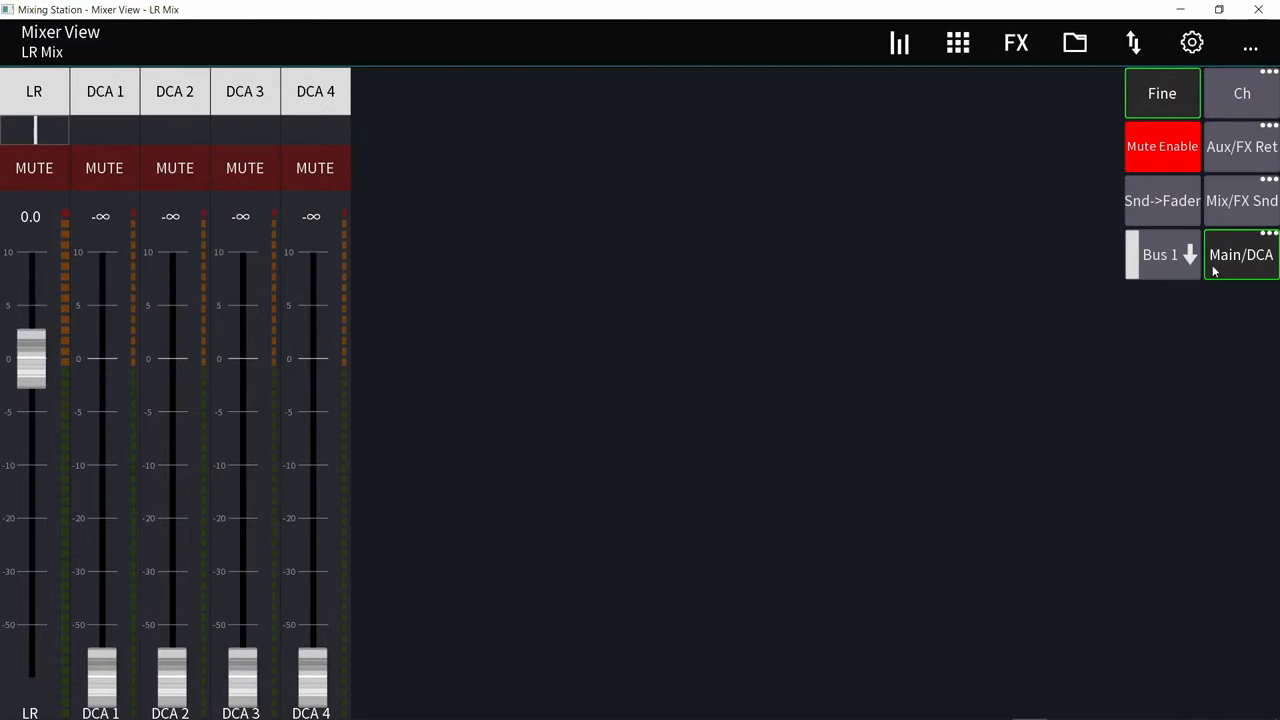
left_click_drag(30, 358, 30, 520)
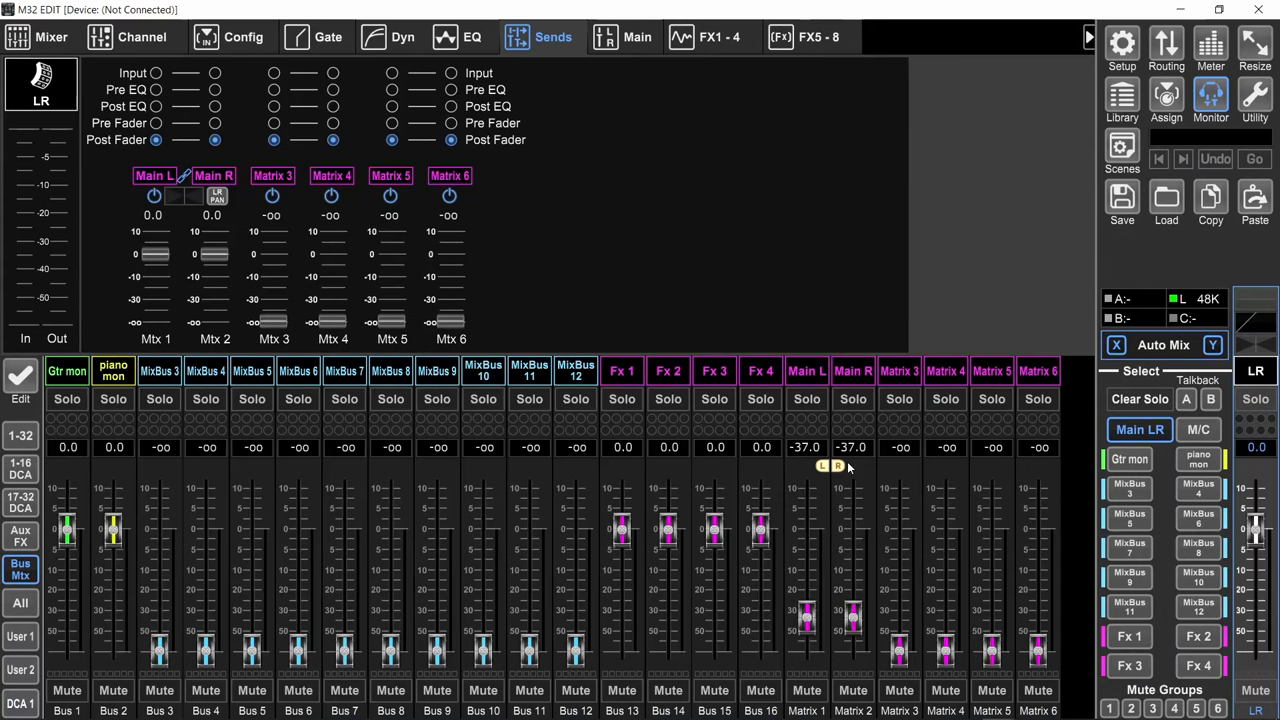
left_click_drag(850, 605, 855, 625)
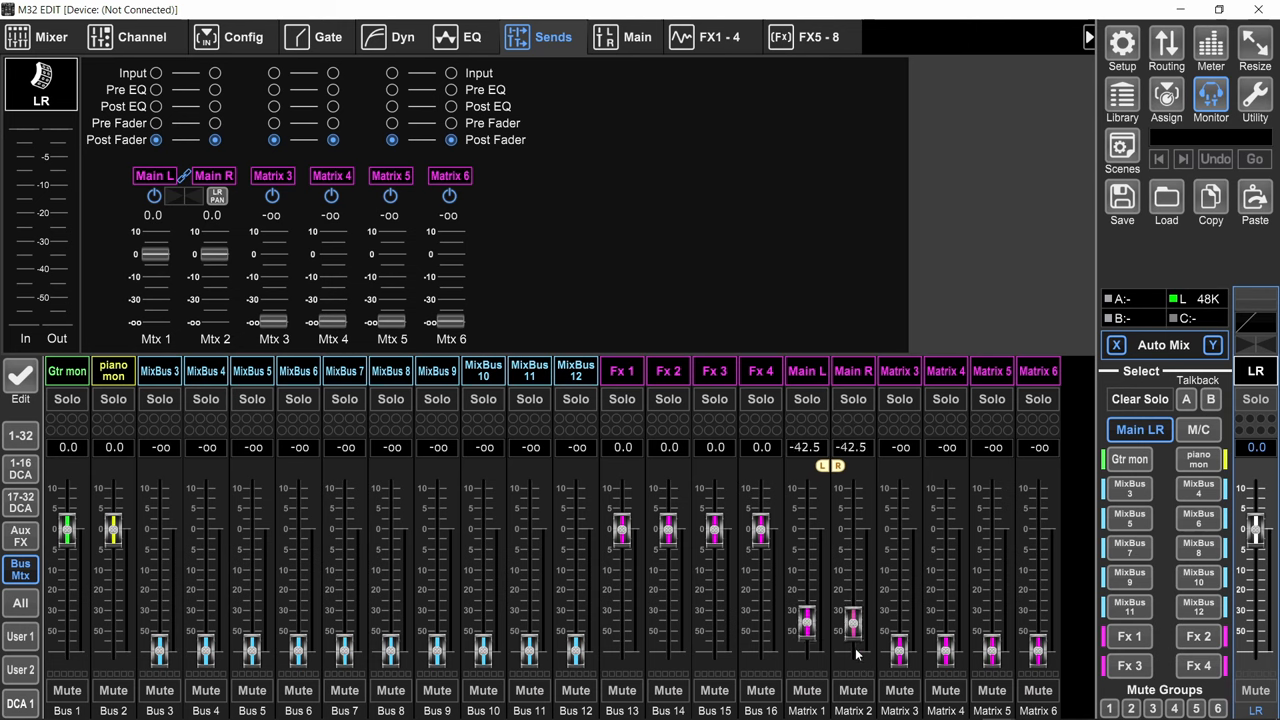
left_click(1210, 100)
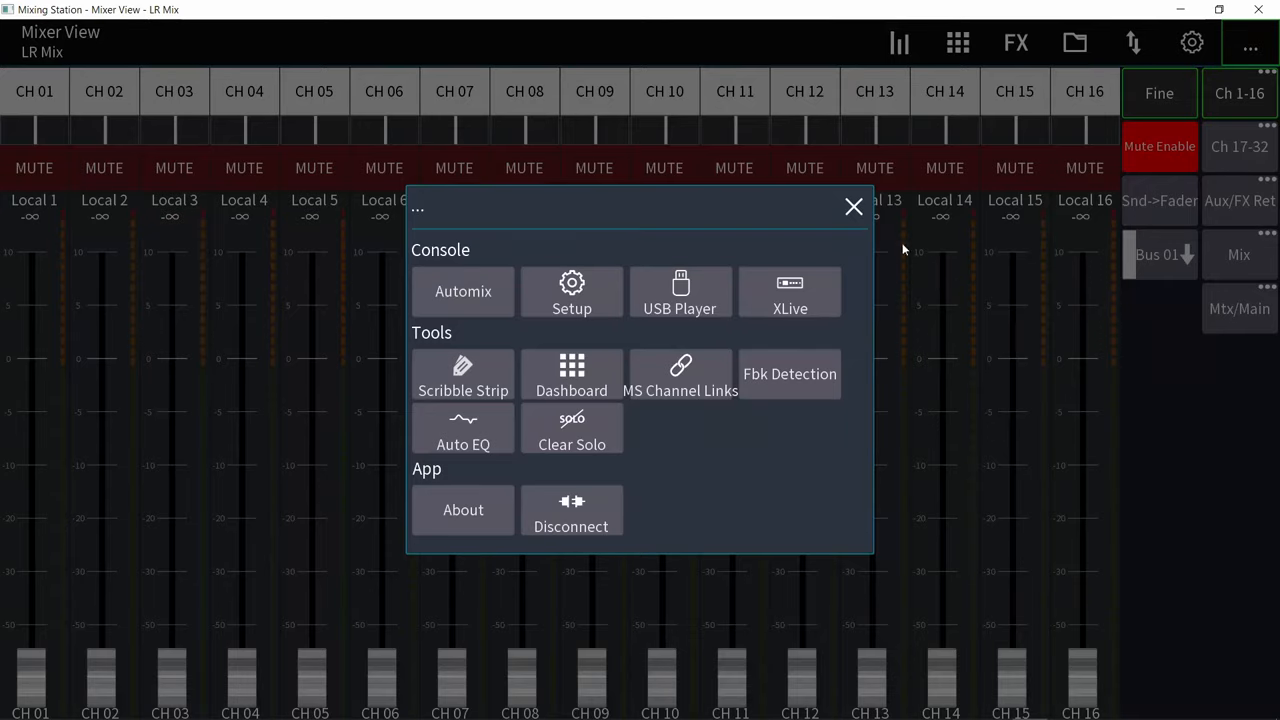
Open the oscillator settings showing pink noise at -18 dB to Main L+R.
left_click(571, 291)
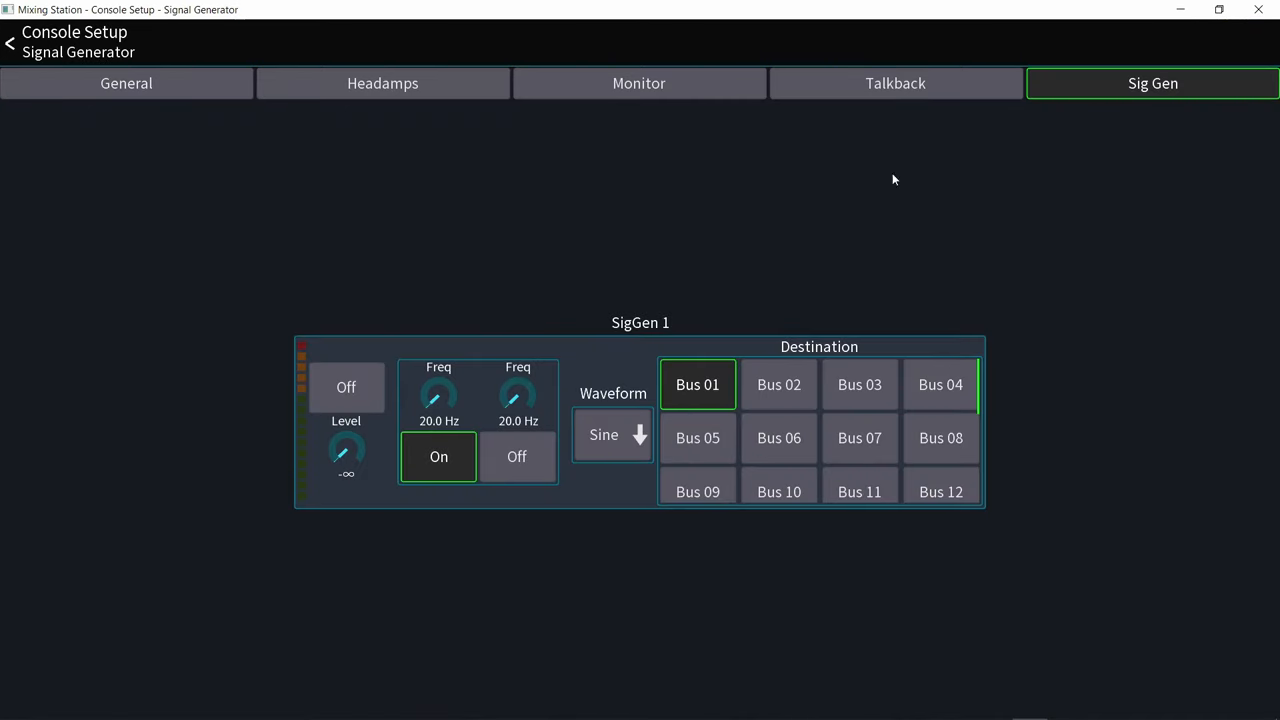
left_click(612, 434)
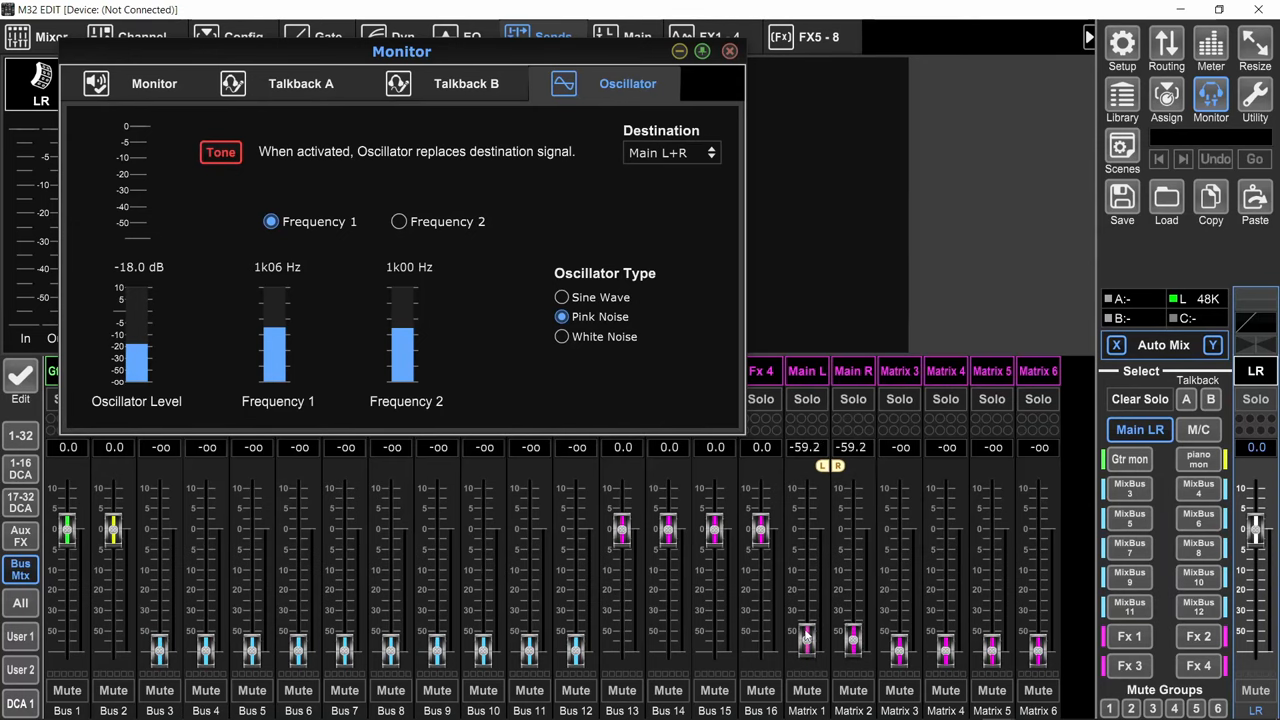
Ride the Main L/R matrix faders up and down, ending around -65 dB.
left_click_drag(807, 640, 807, 627)
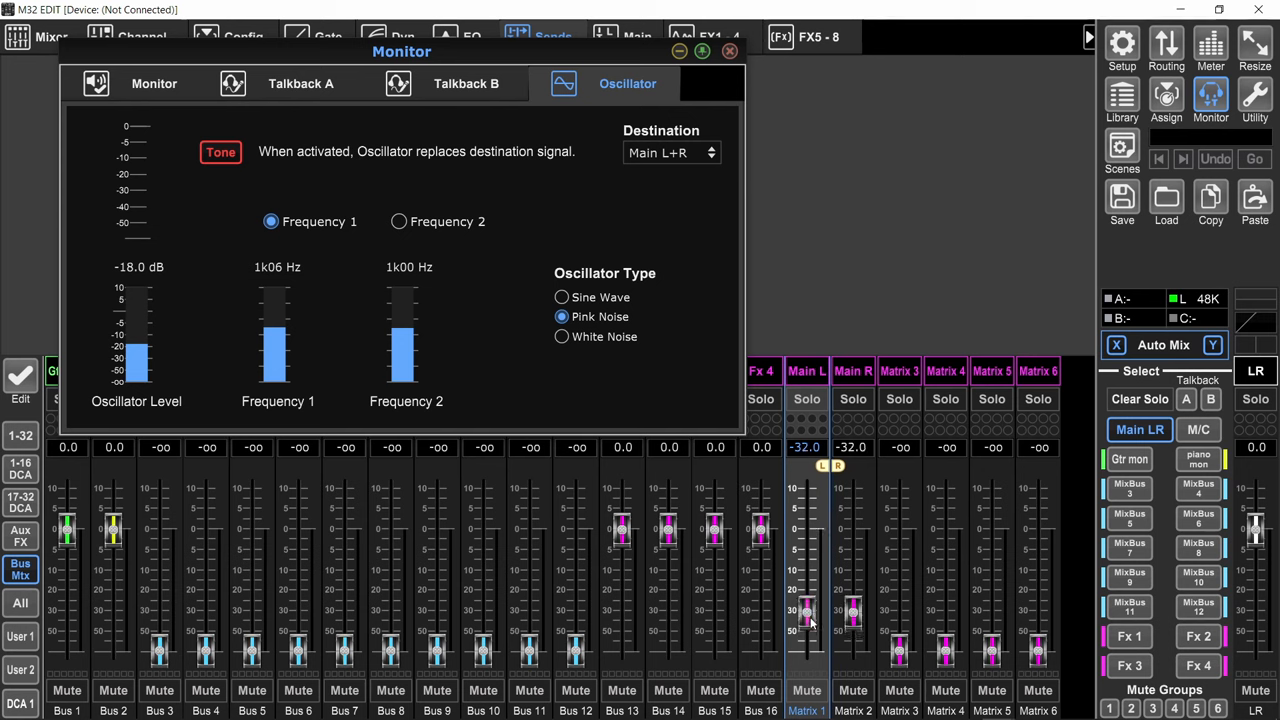
left_click_drag(805, 612, 805, 598)
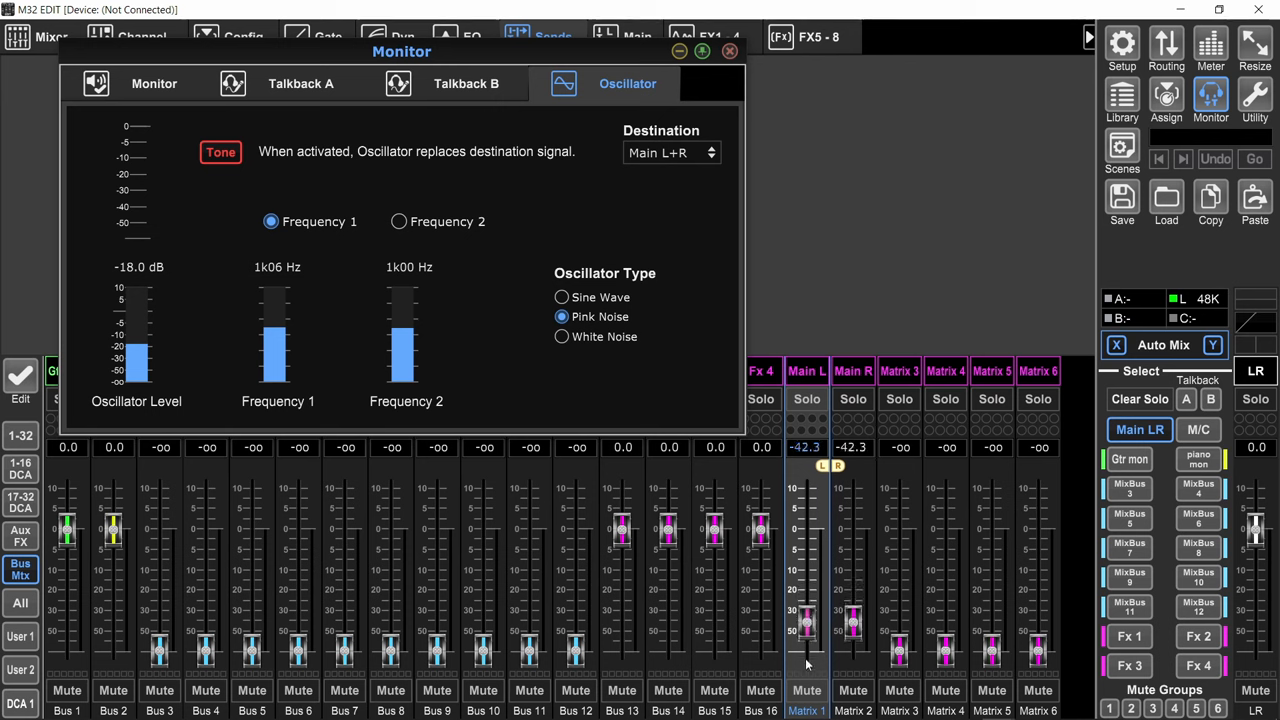
left_click_drag(807, 623, 807, 645)
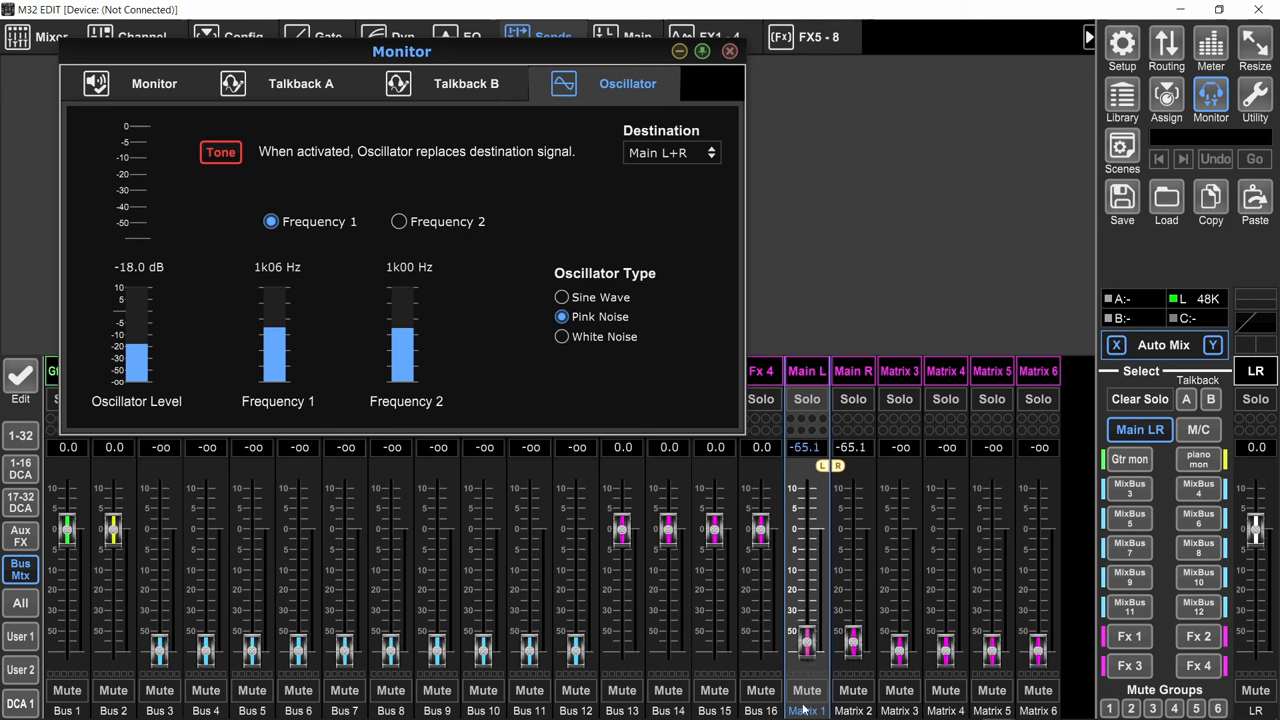
left_click_drag(806, 645, 806, 635)
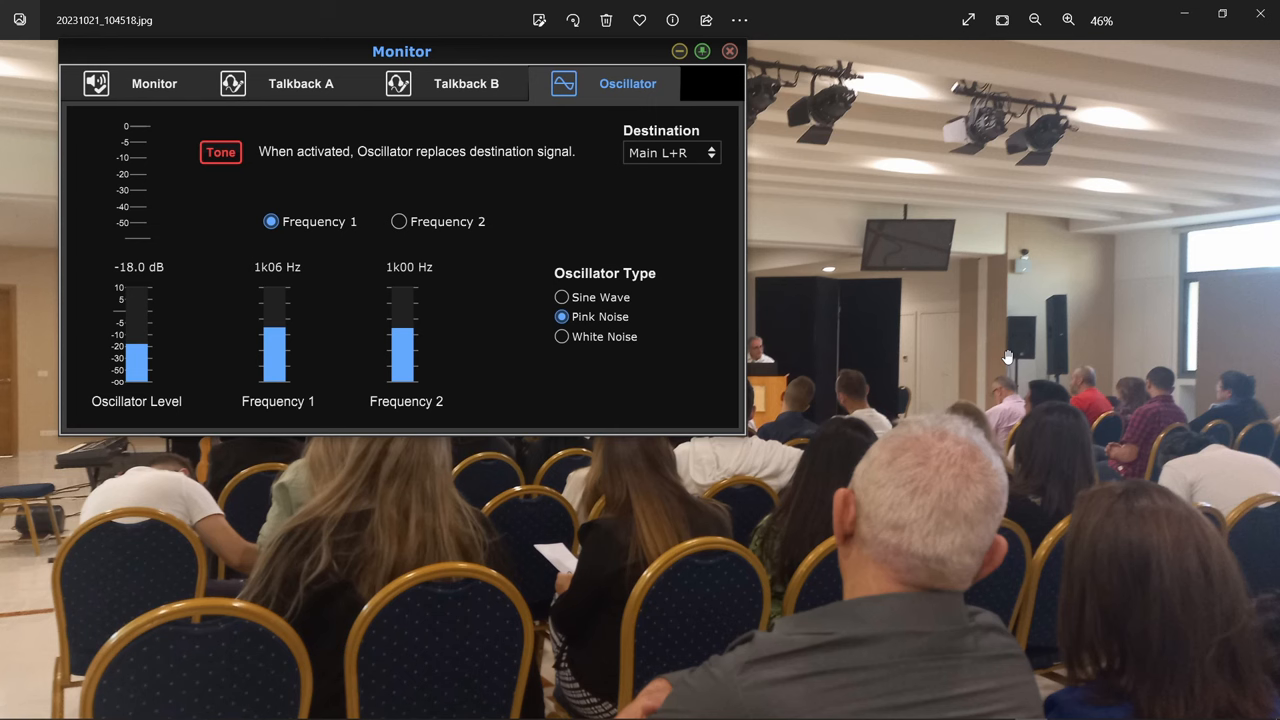
mouse_move(444, 320)
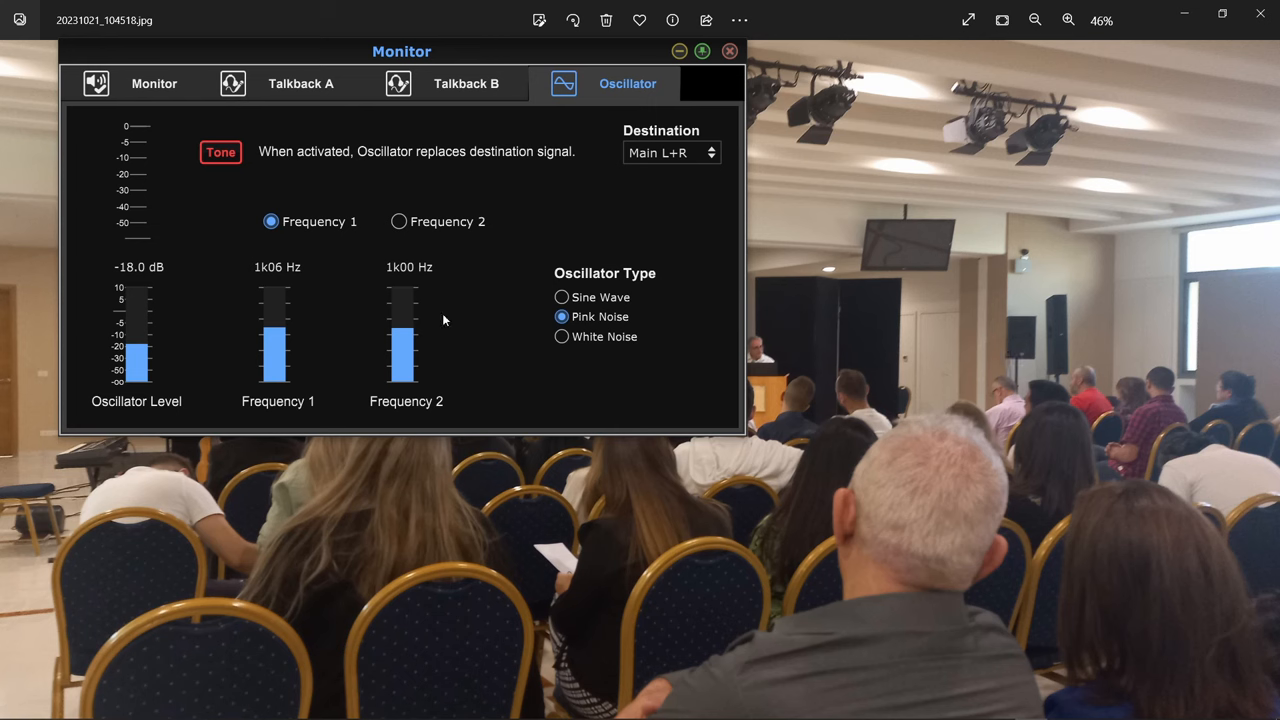
mouse_move(344, 420)
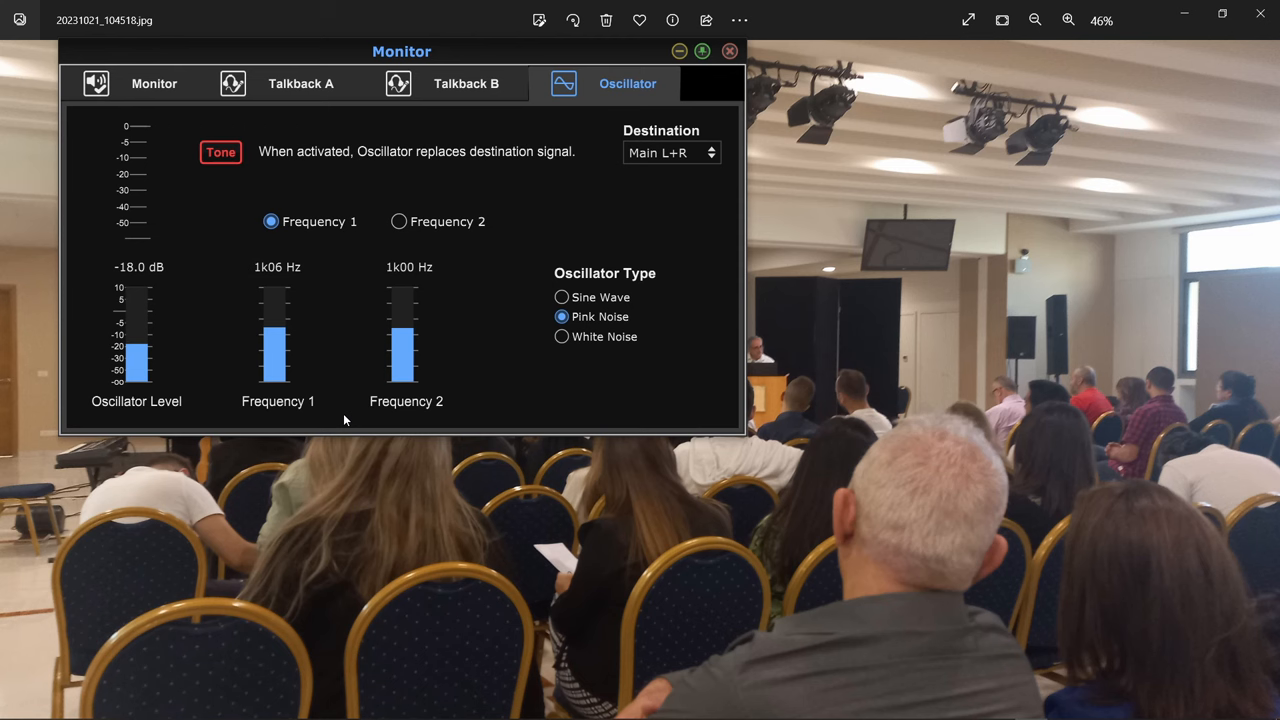
mouse_move(315, 422)
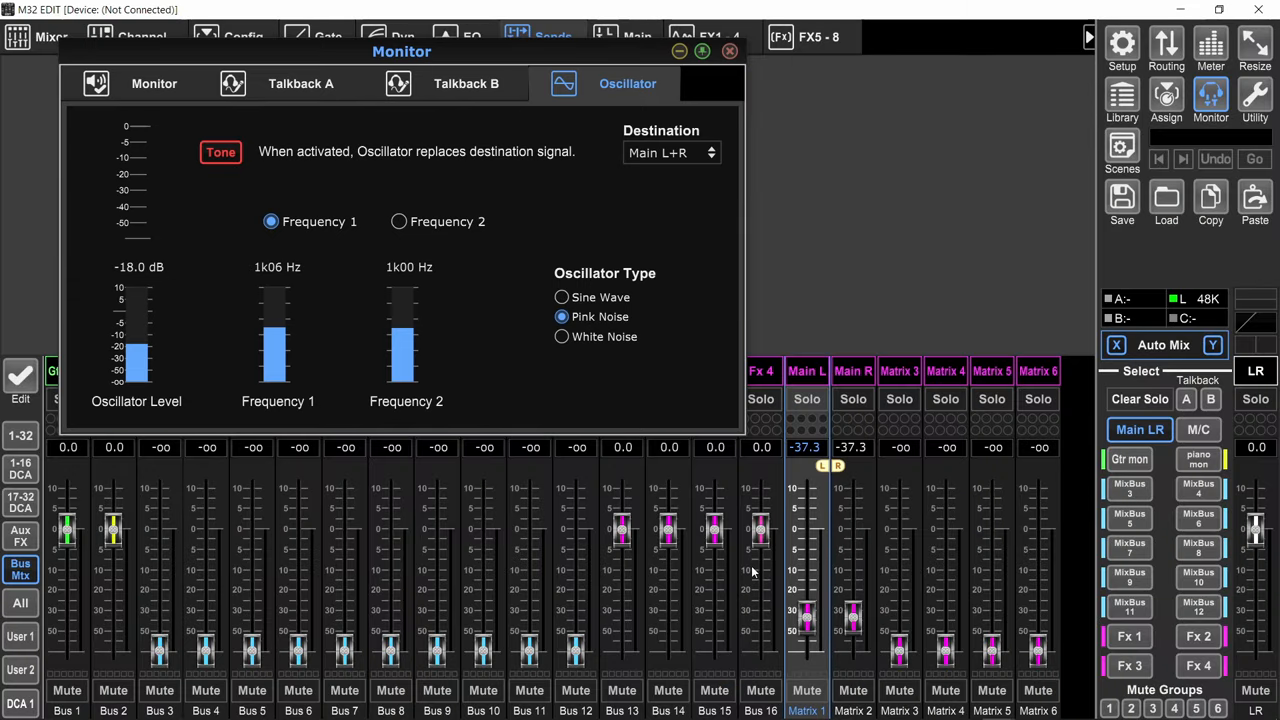
Toggle the oscillator tone and lower its level to -24.5 dB.
left_click(220, 151)
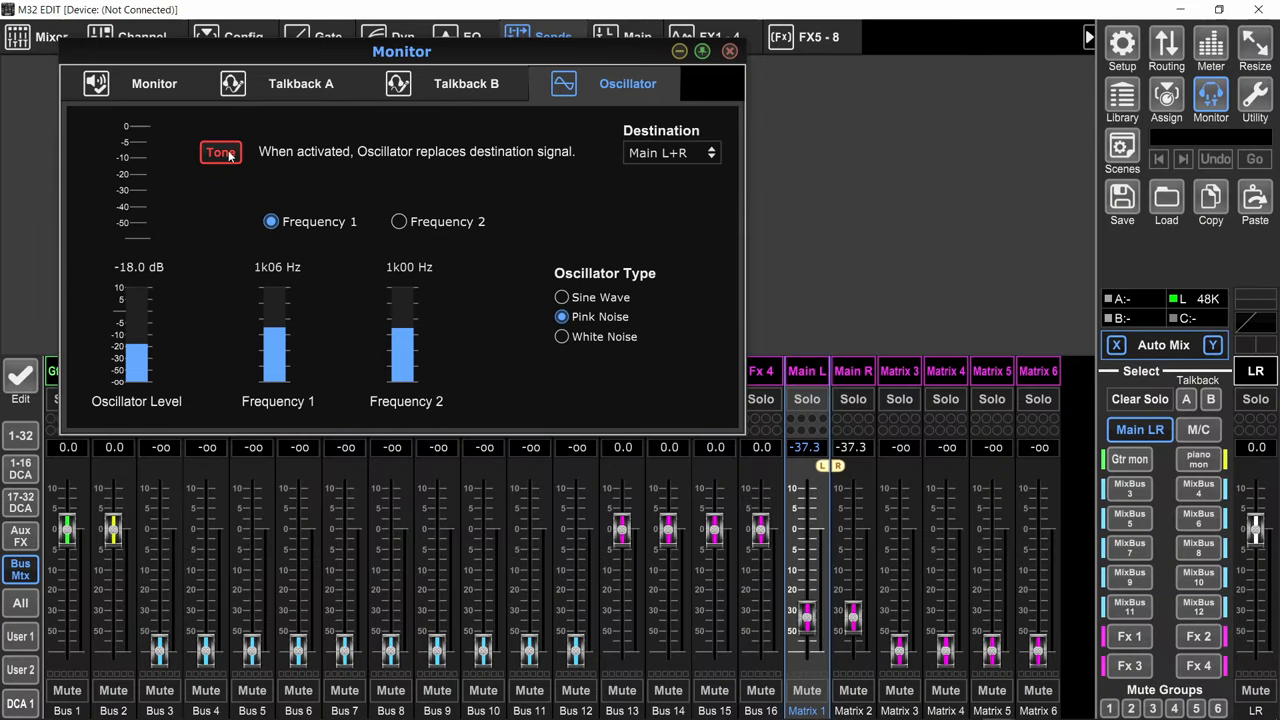
left_click_drag(136, 345, 136, 350)
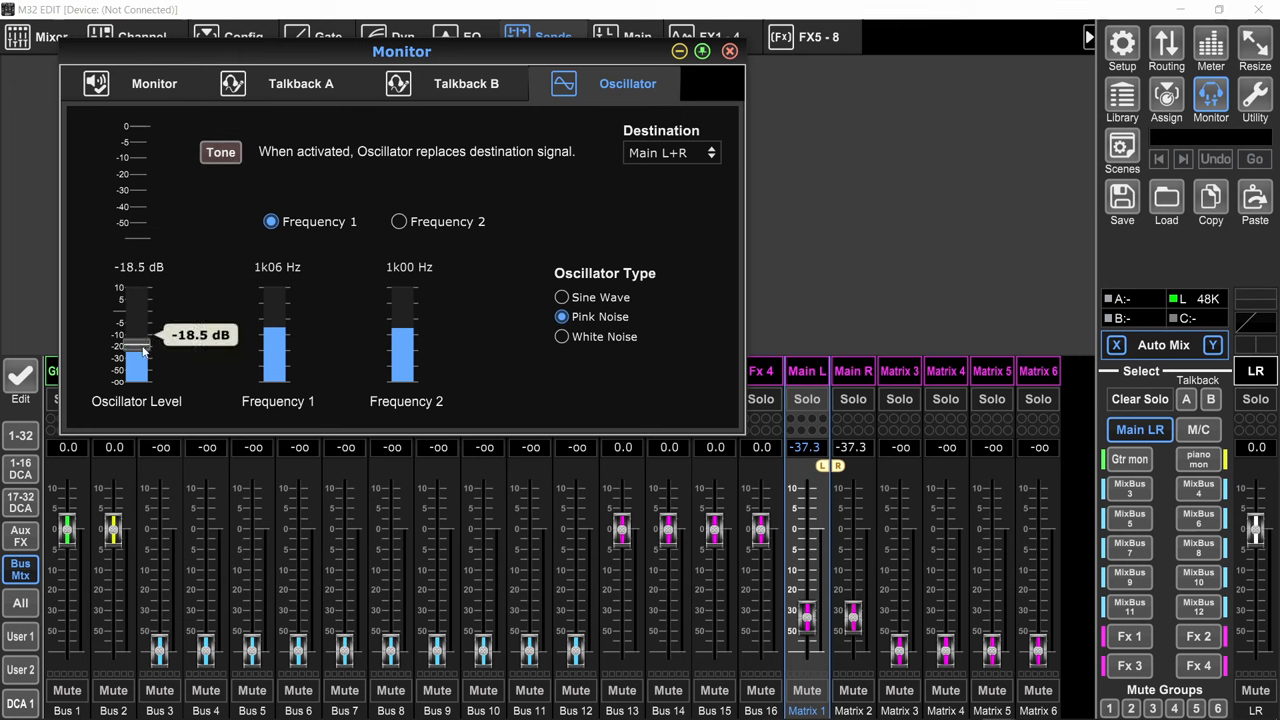
left_click_drag(137, 345, 138, 372)
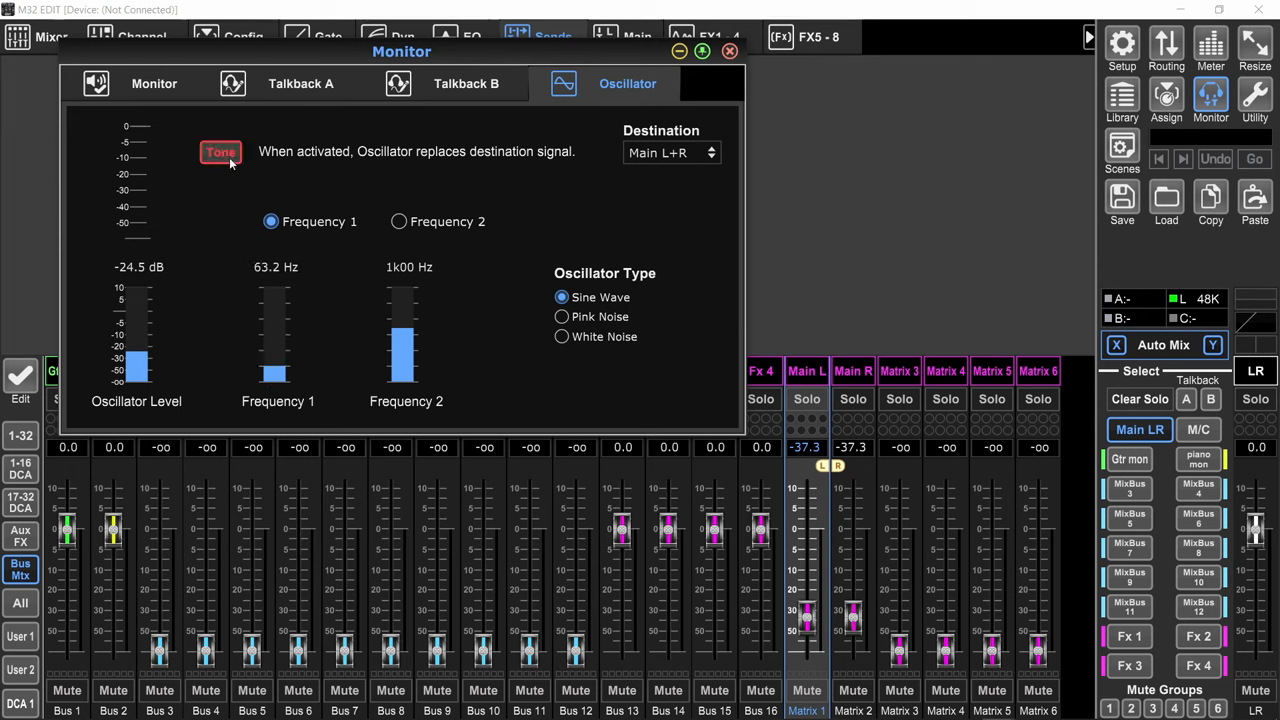
Sweep oscillator Frequency 1 up through 67, 100, 630 and 800 Hz to 3k99 Hz.
left_click_drag(274, 372, 274, 365)
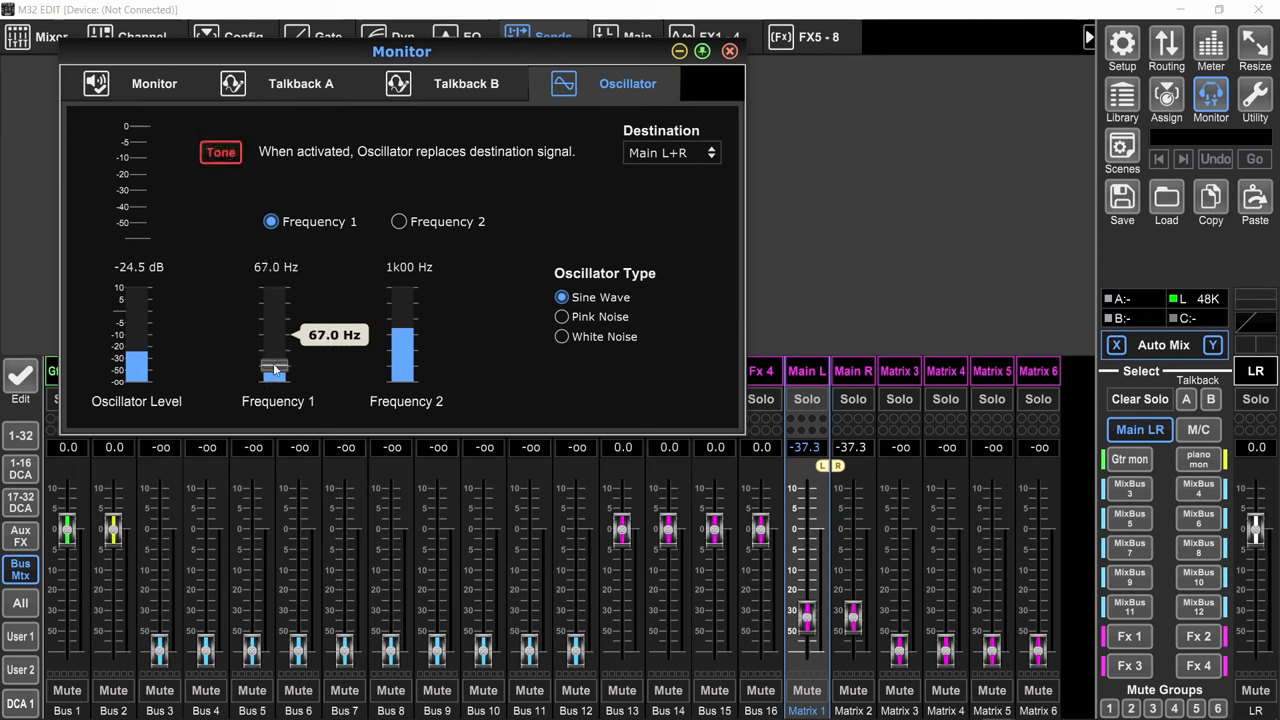
left_click_drag(274, 368, 274, 372)
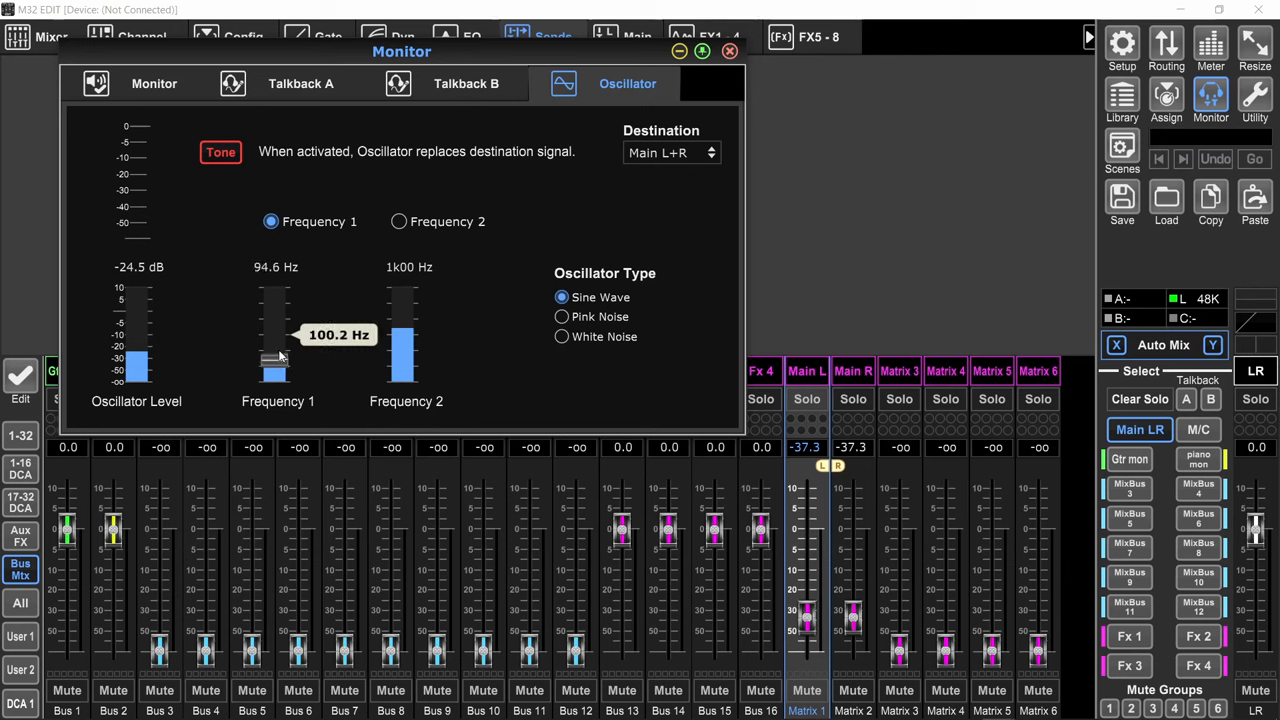
left_click_drag(274, 350, 274, 335)
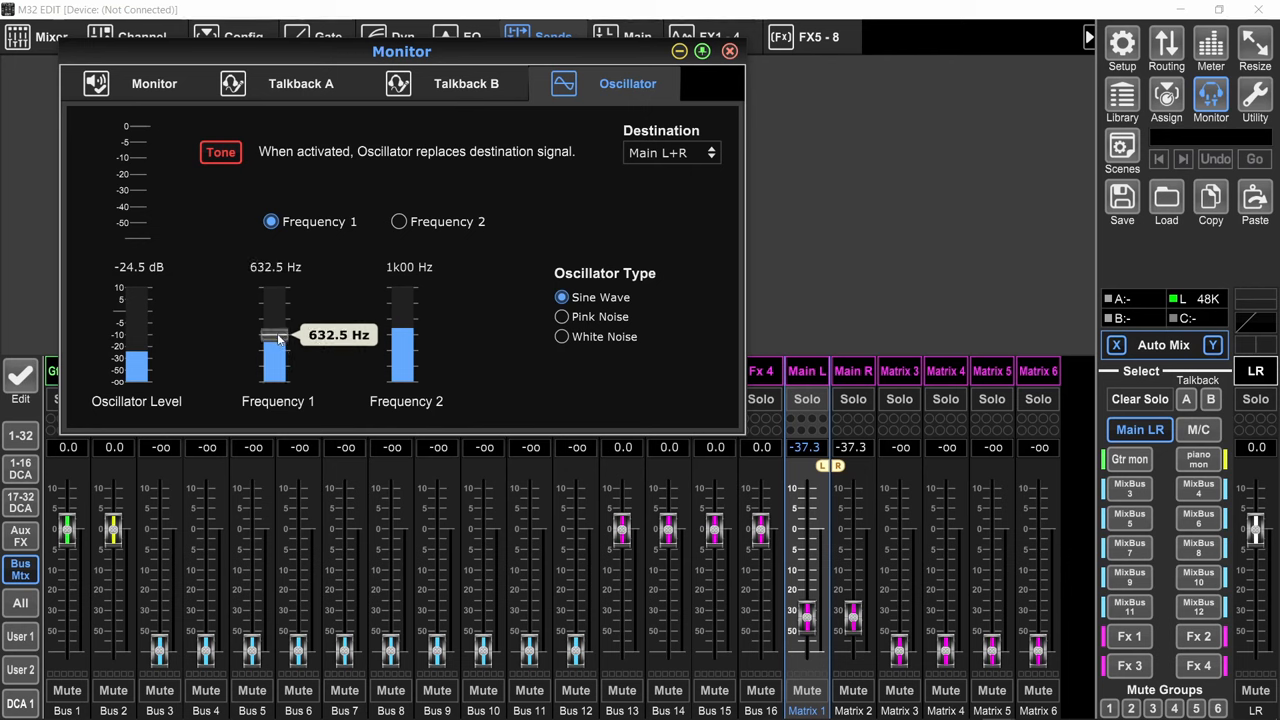
left_click_drag(273, 350, 273, 325)
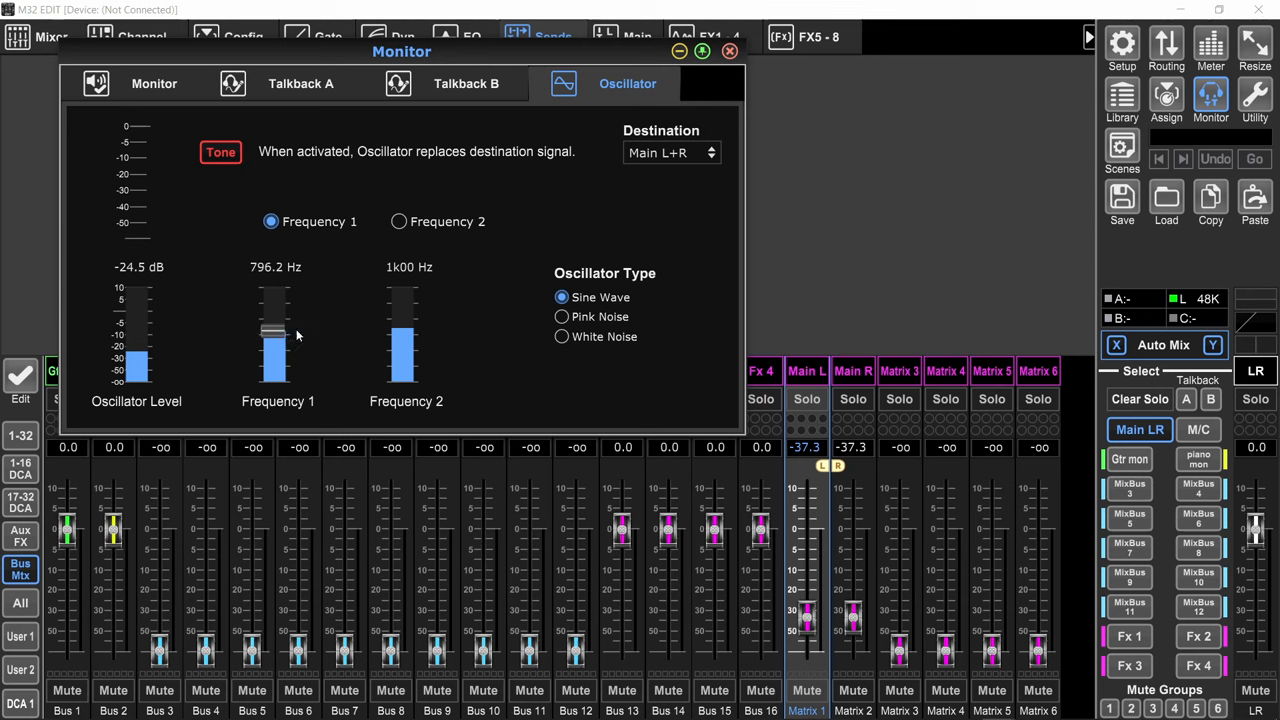
left_click_drag(273, 345, 273, 315)
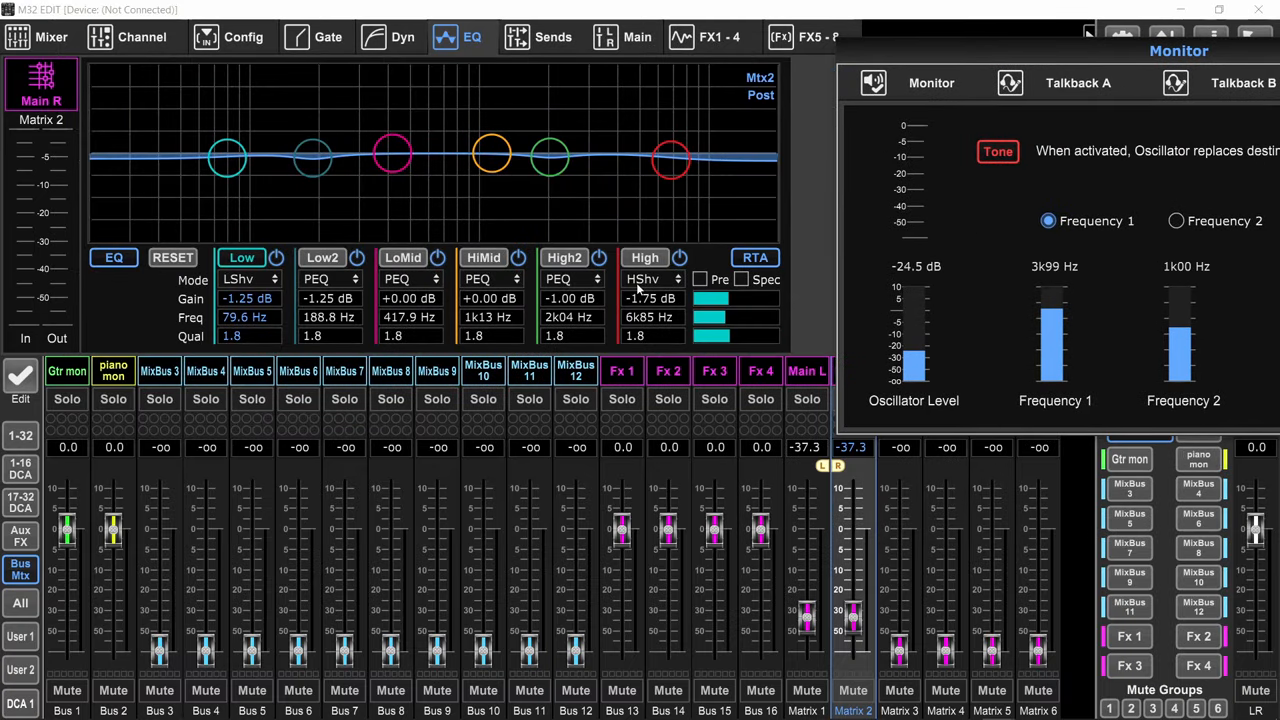
mouse_move(754, 180)
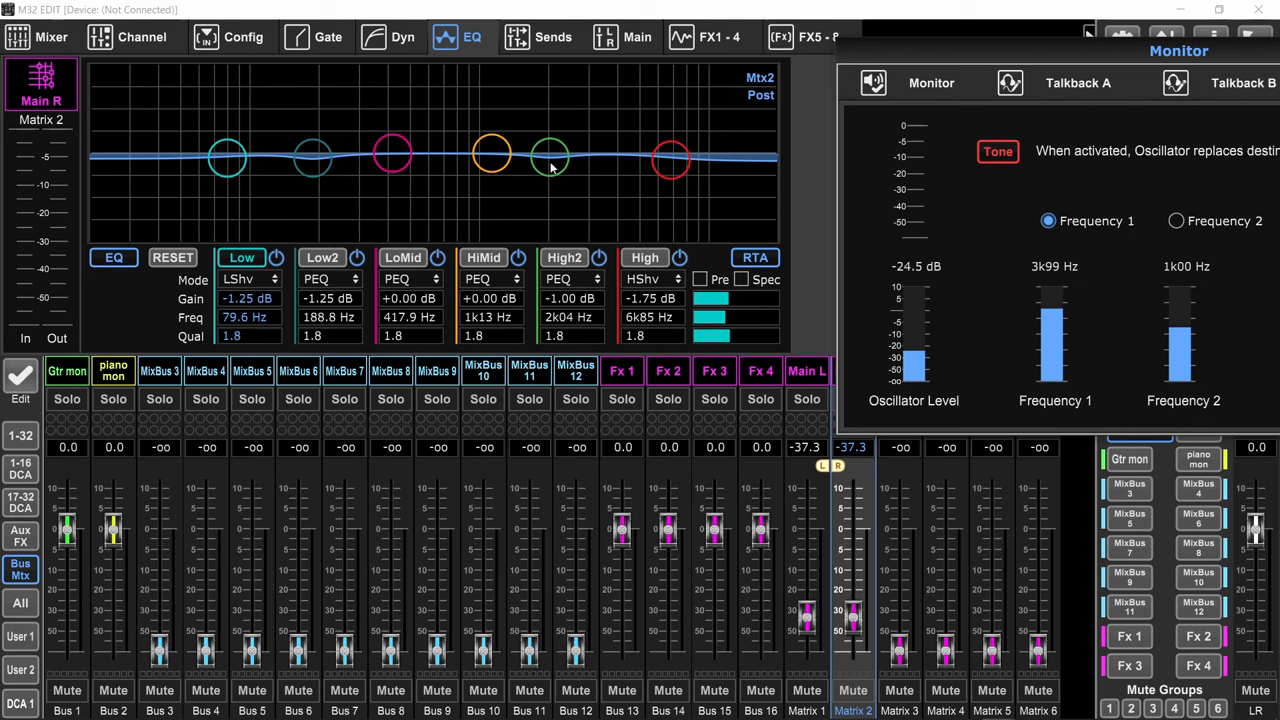
mouse_move(315, 172)
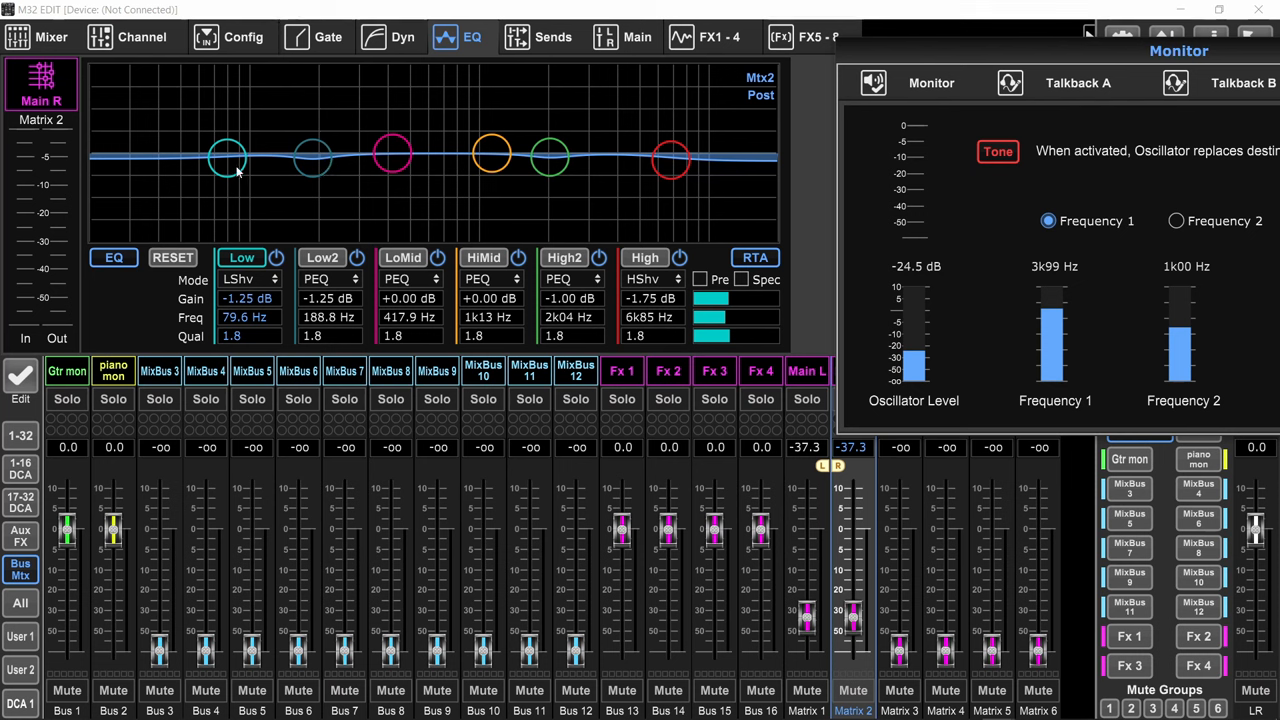
mouse_move(223, 168)
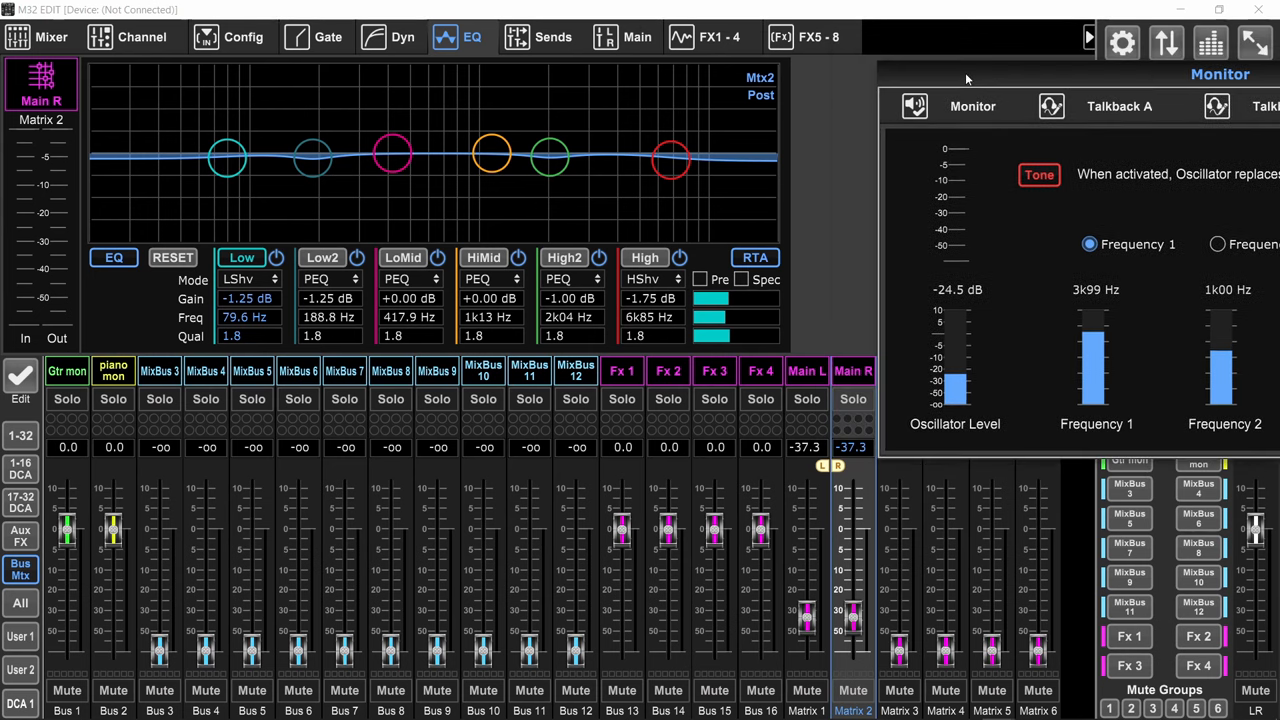
Show the sine oscillator (-24.5 dB, 3k99 Hz to Main L+R) and move it off Matrix 2's EQ.
left_click(1210, 95)
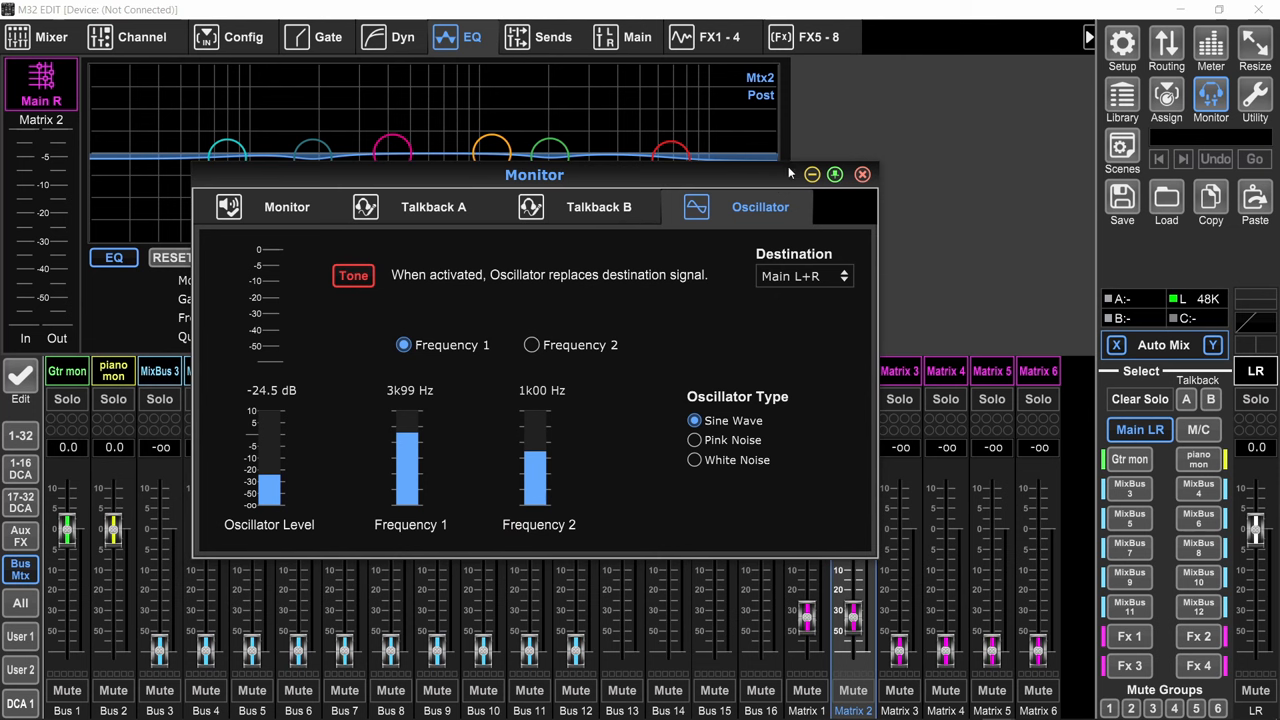
mouse_move(740, 184)
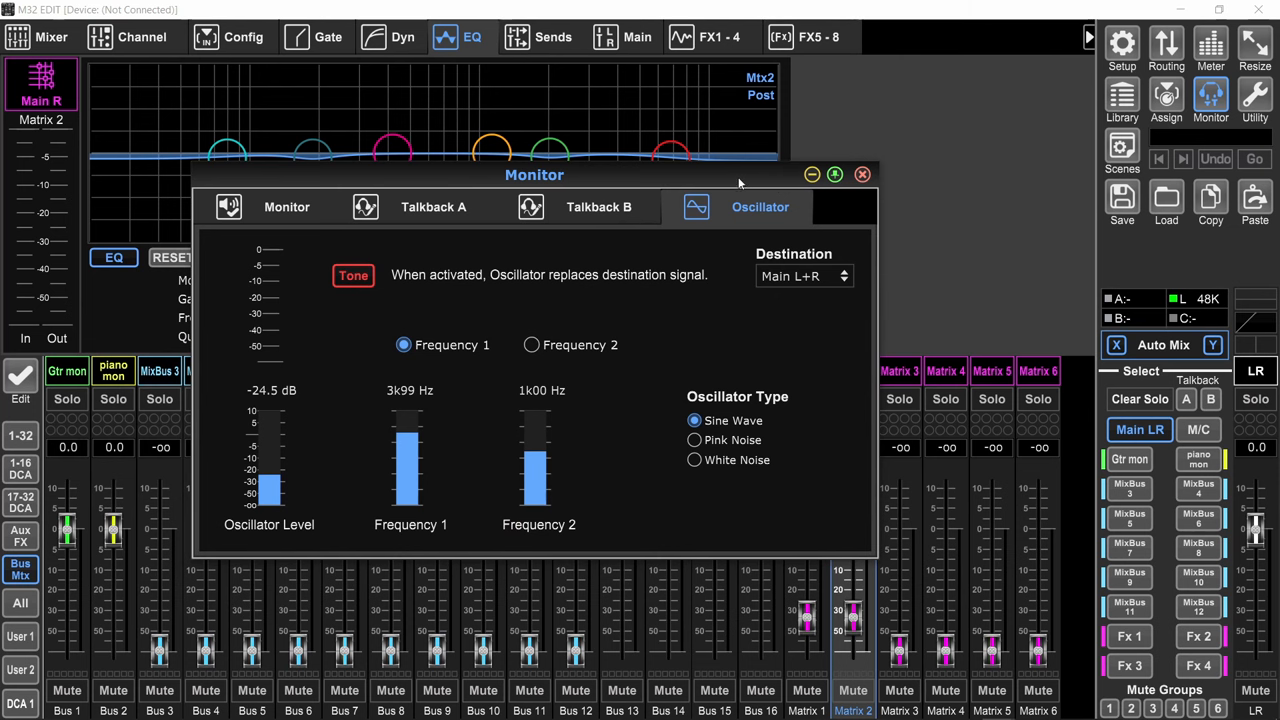
left_click_drag(534, 174, 858, 91)
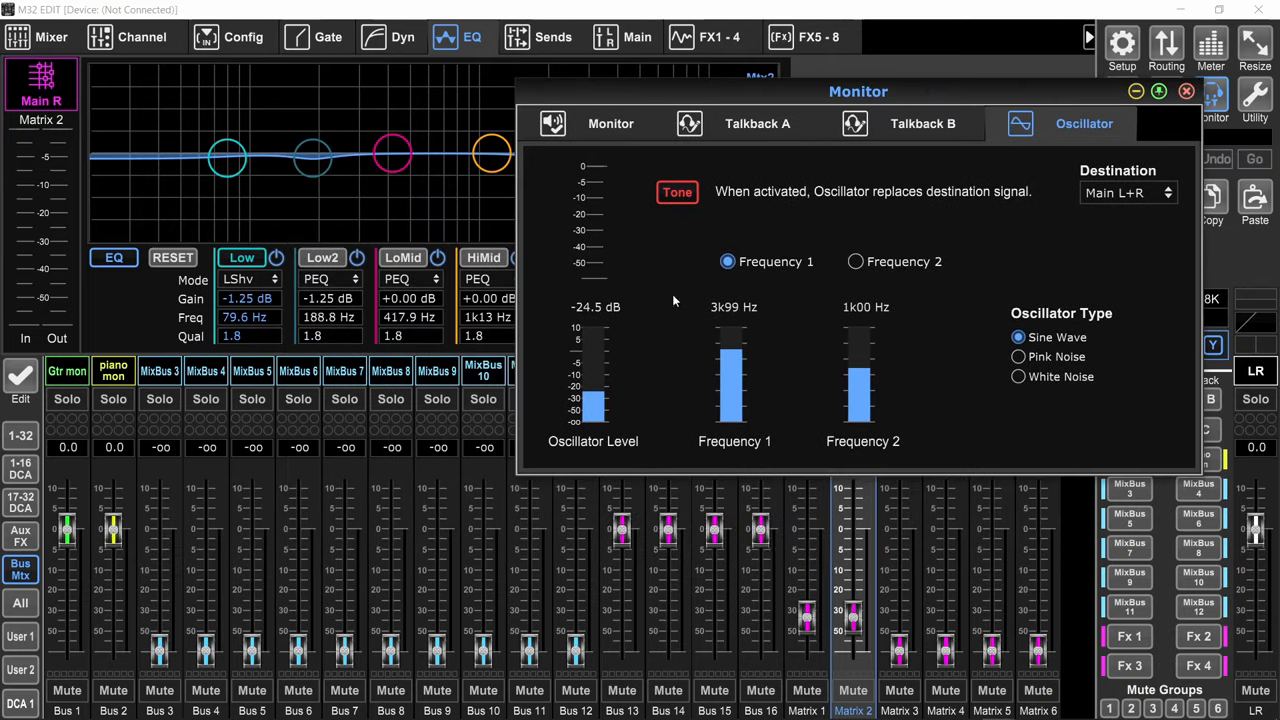
Close the oscillator, show channels 1–32, and raise the Ch 03 lead fader to +10 dB.
left_click(1187, 91)
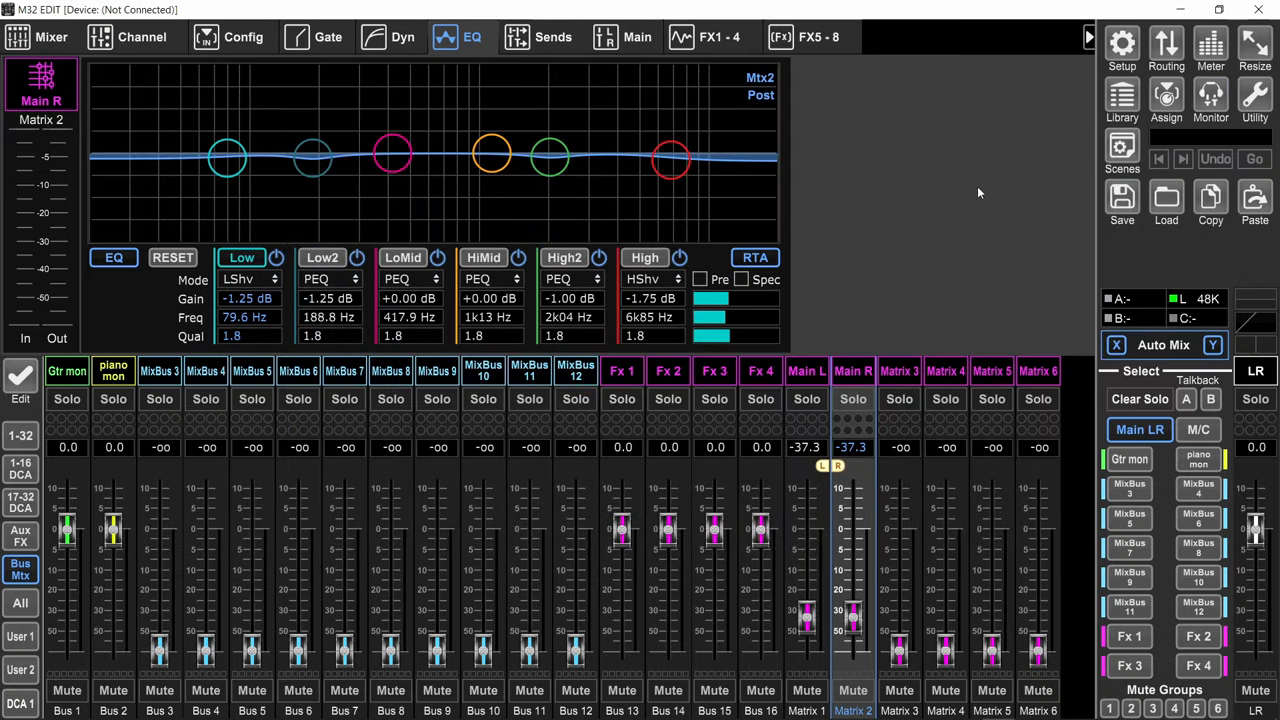
mouse_move(977, 196)
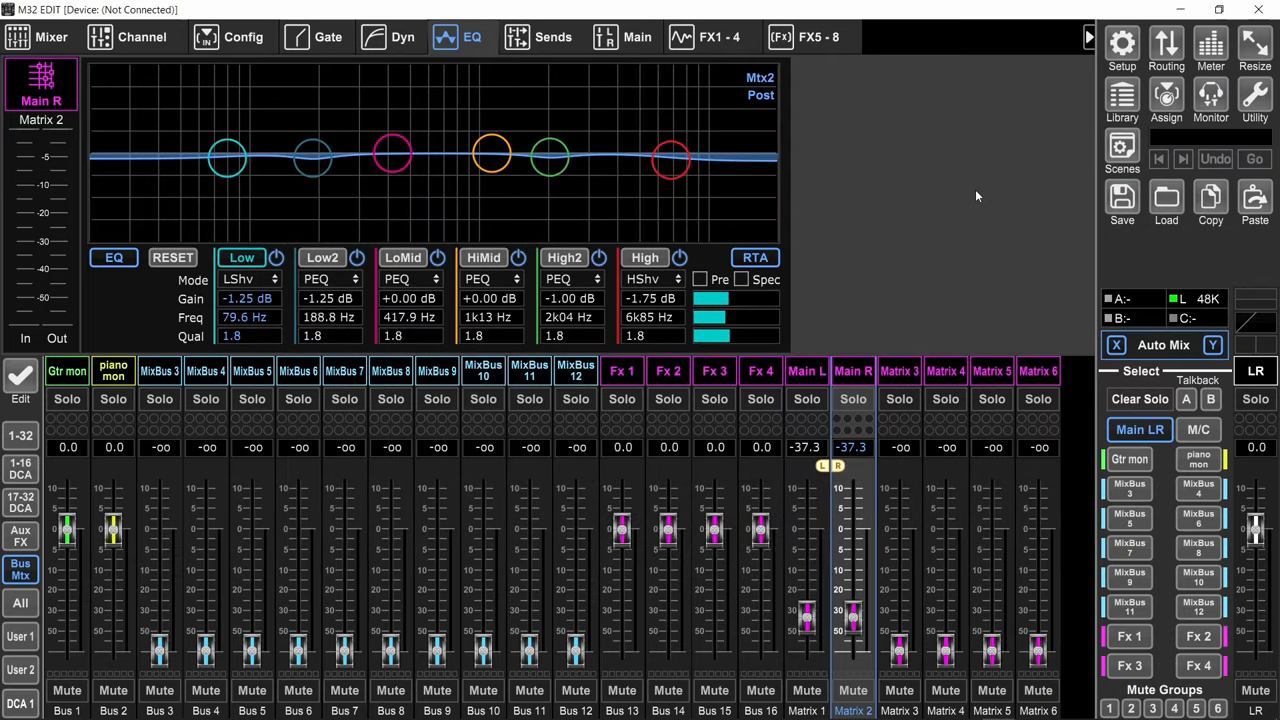
left_click(20, 435)
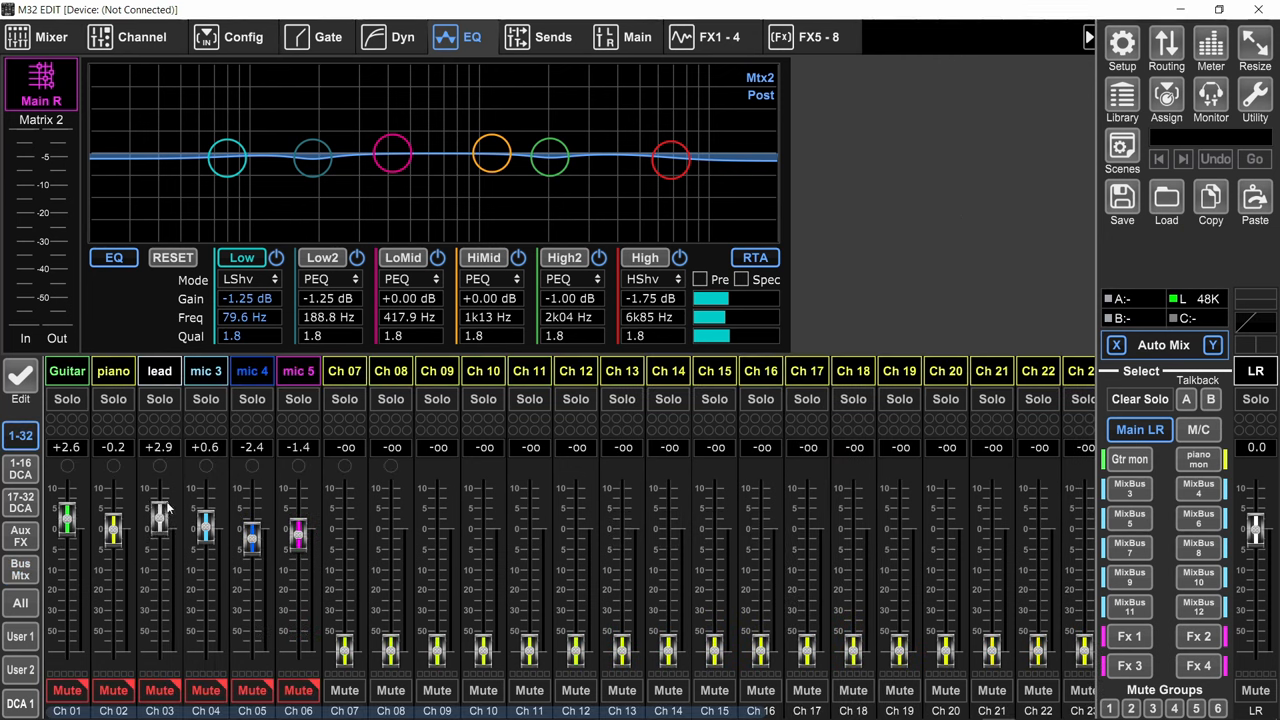
left_click_drag(159, 540, 159, 500)
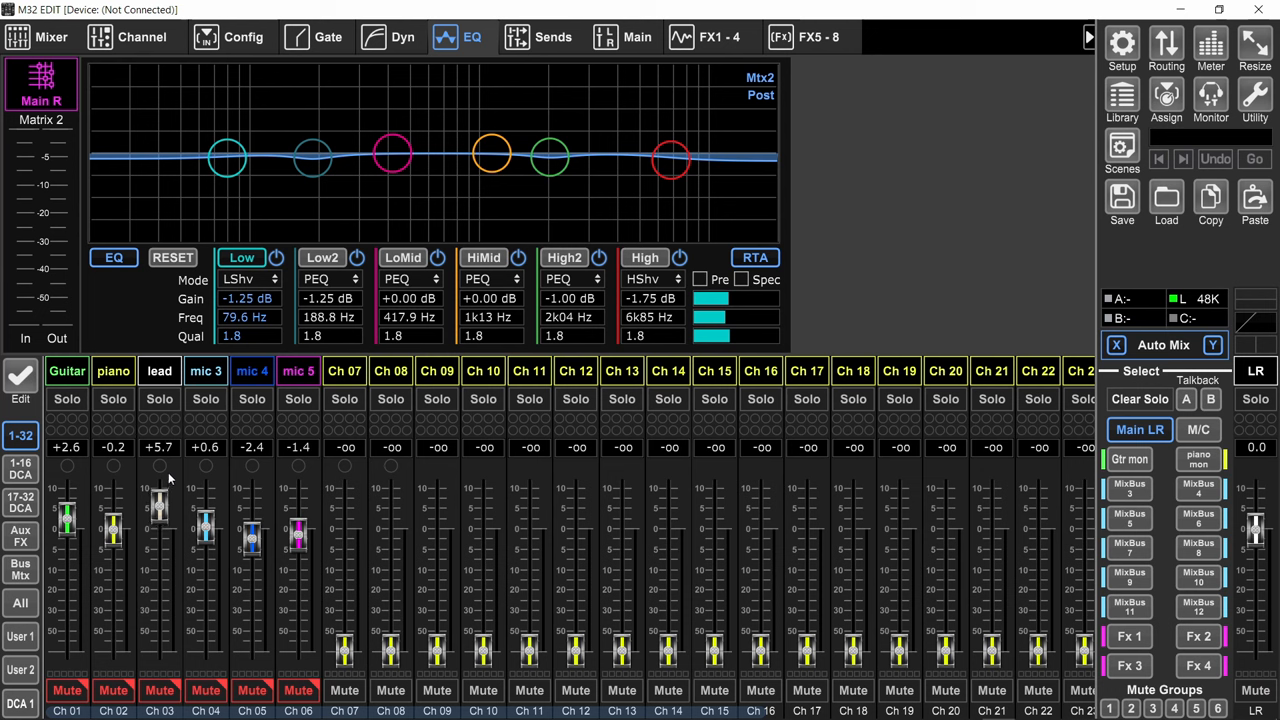
left_click_drag(159, 520, 159, 490)
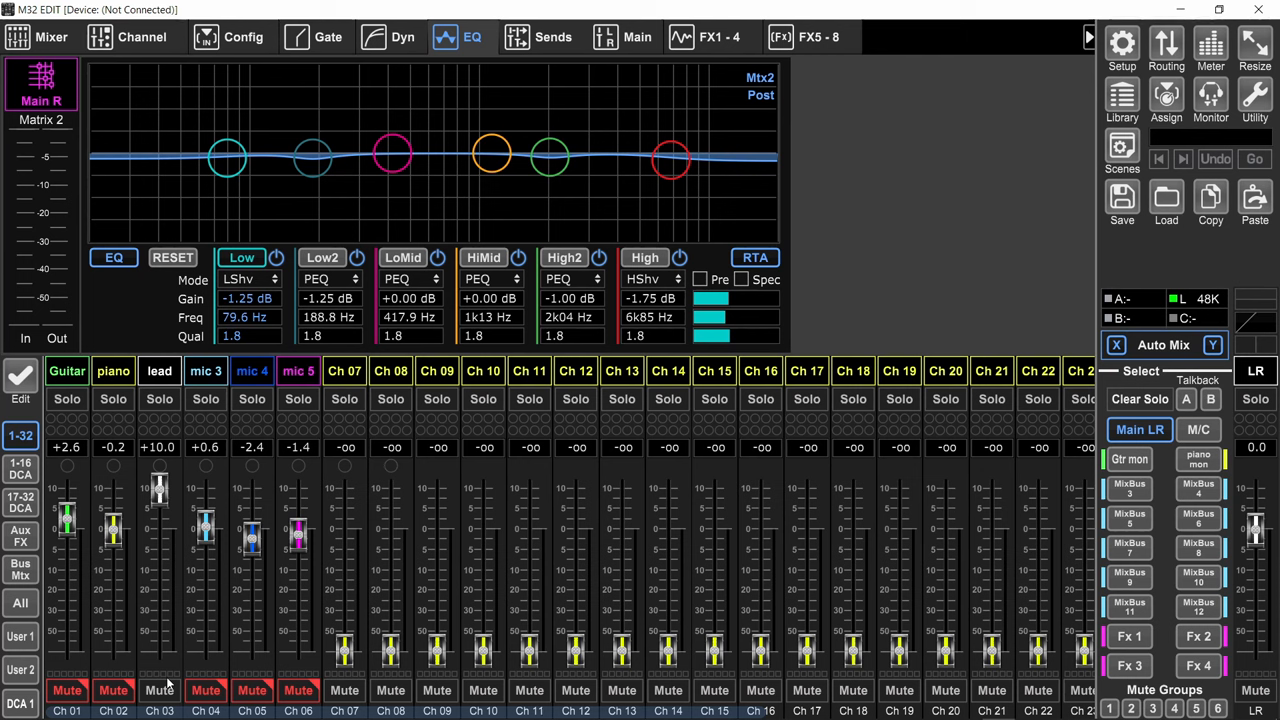
mouse_move(167, 678)
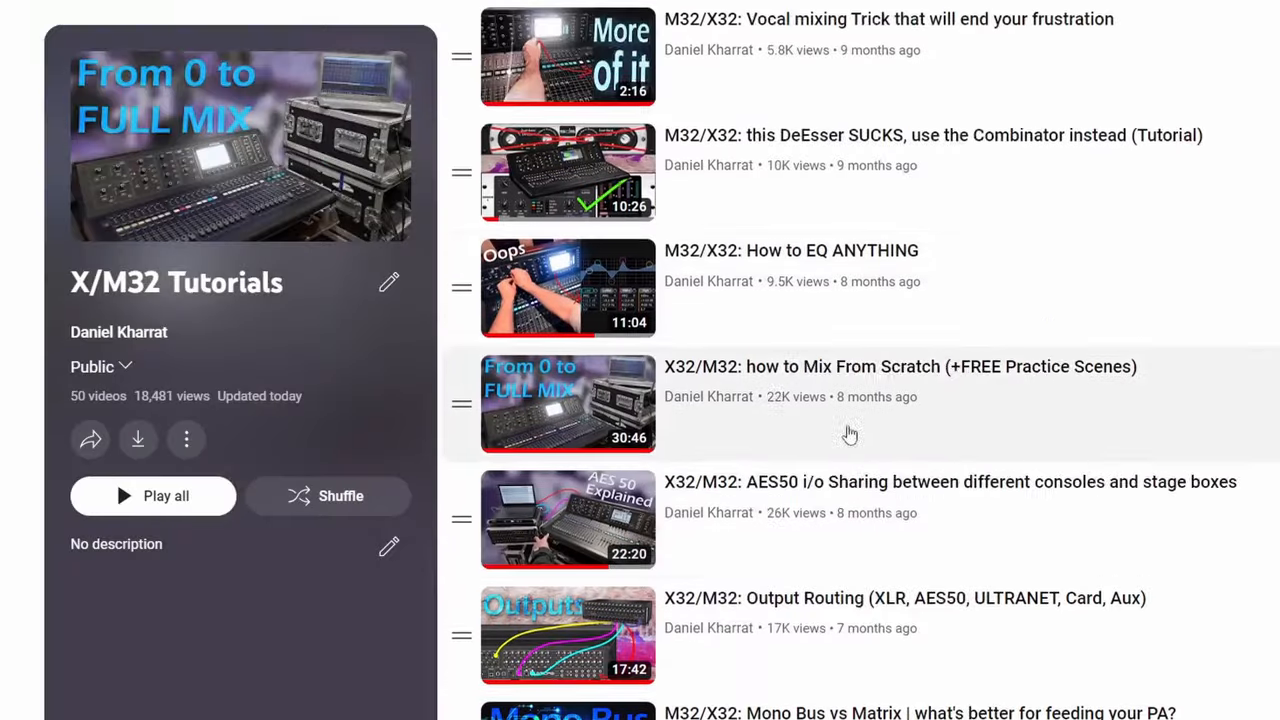
Scroll the X/M32 Tutorials playlist to the 'how to Mix From Scratch' video.
scroll("down", 3)
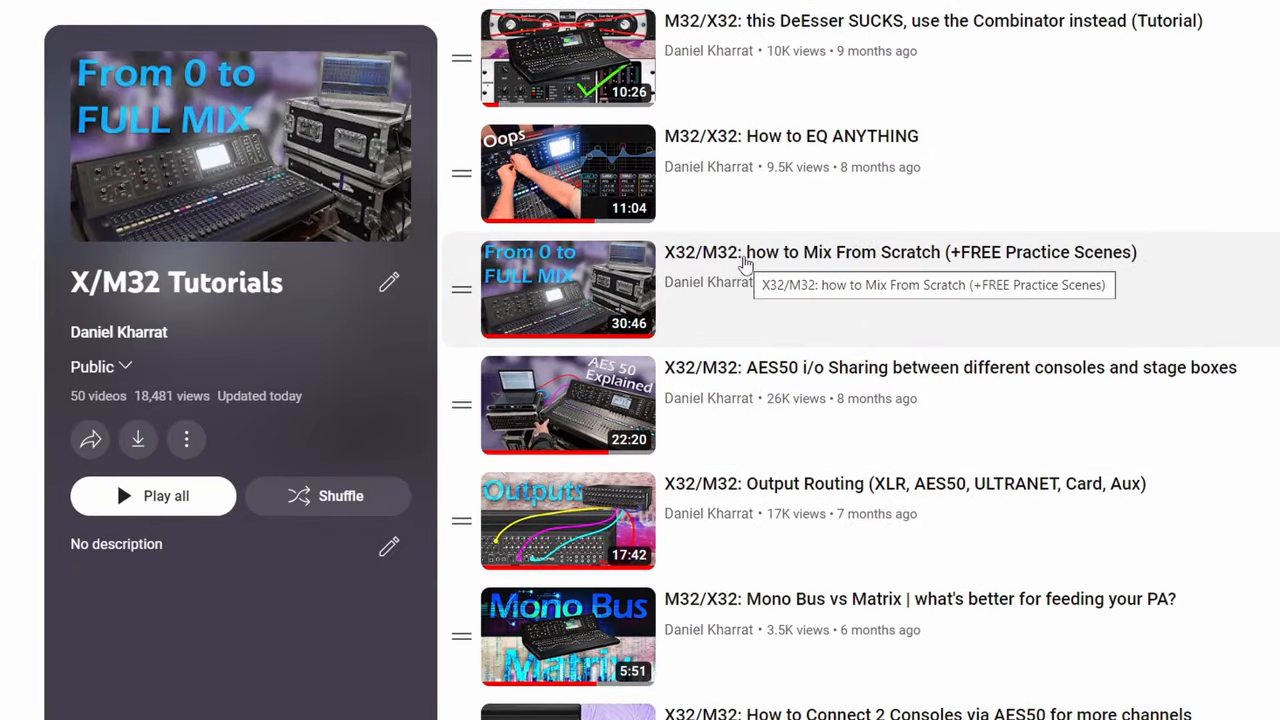
mouse_move(573, 306)
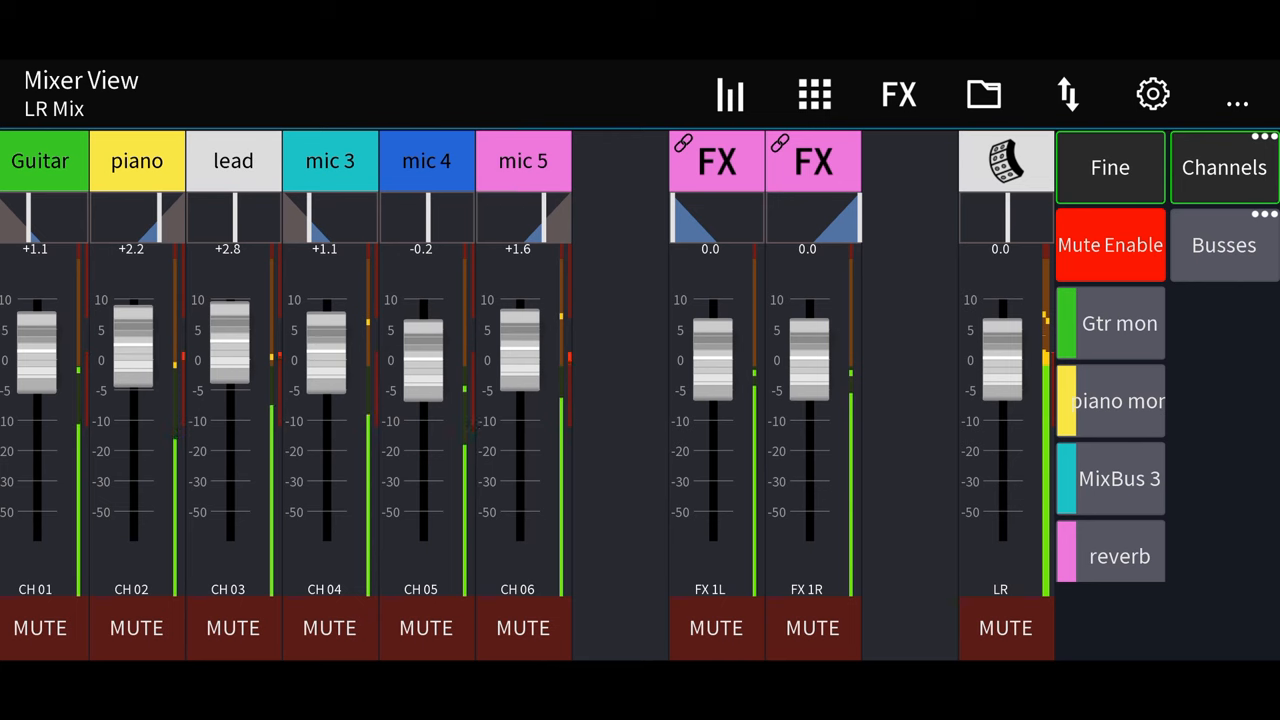
left_click(1223, 245)
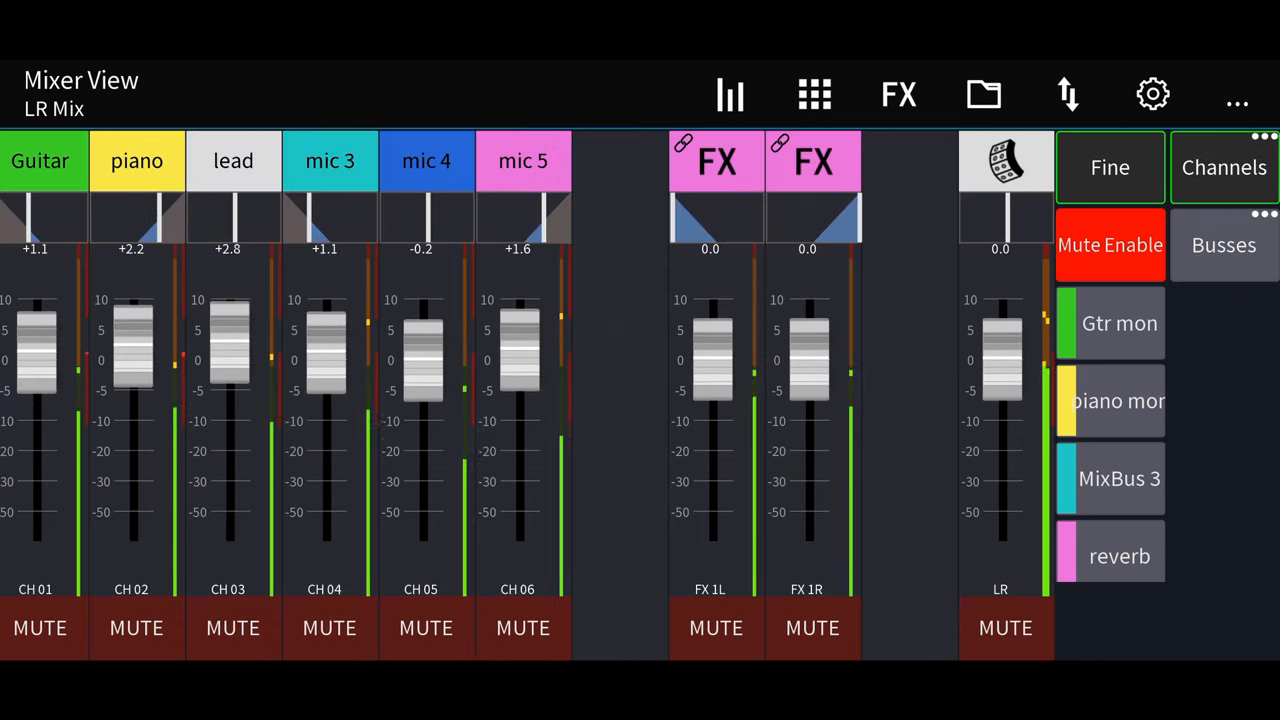
left_click(1110, 555)
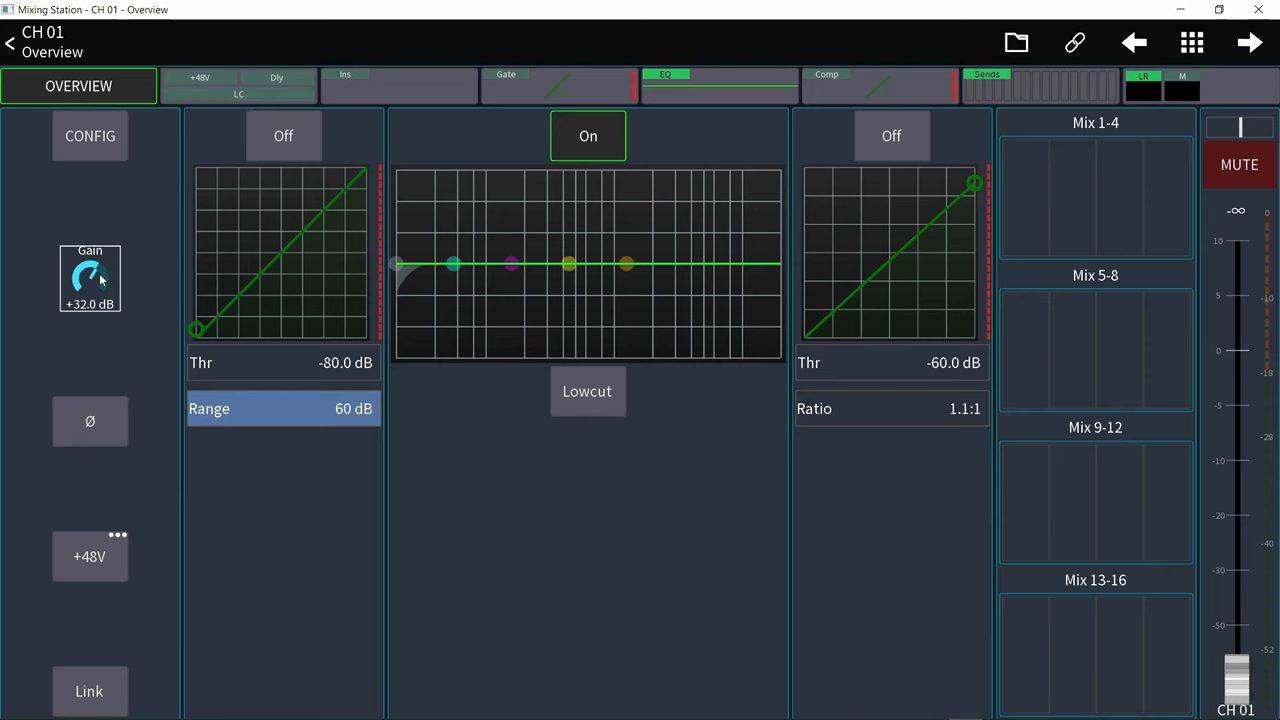
Adjust the CH 01 Gain knob to +30.0 dB and return to M32 EDIT's input mixer.
left_click_drag(90, 275, 93, 375)
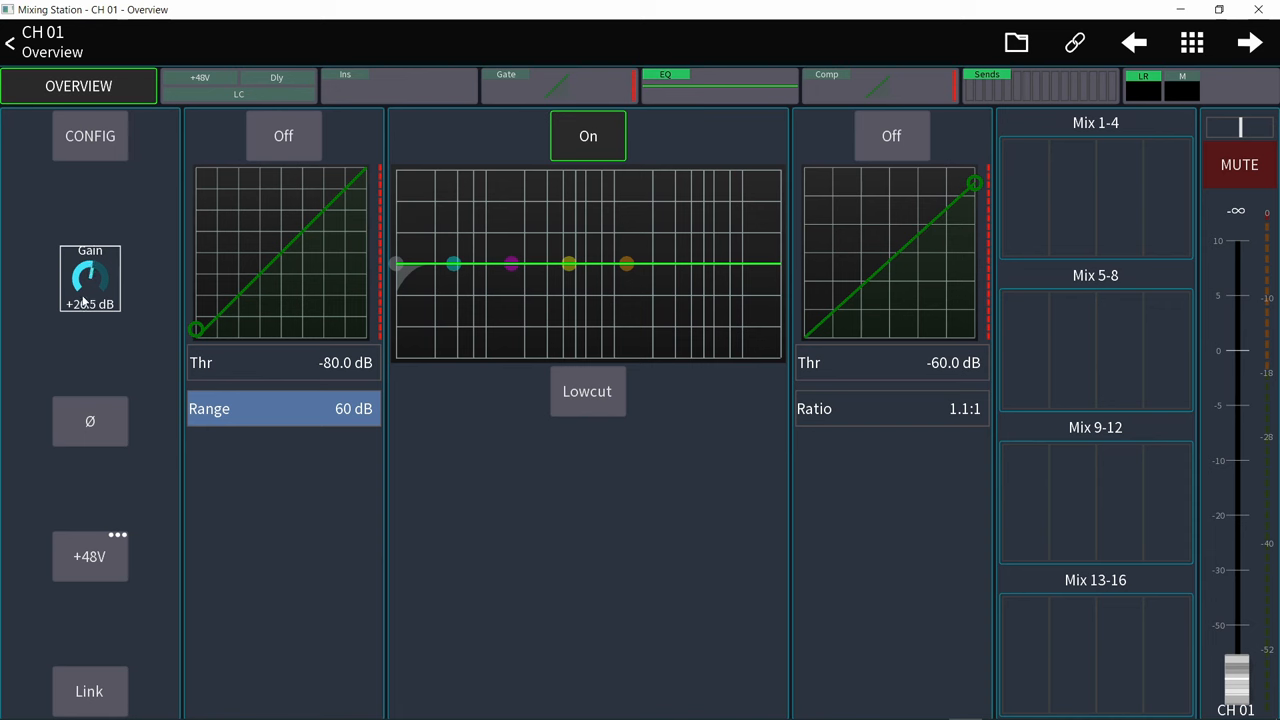
left_click_drag(90, 280, 90, 240)
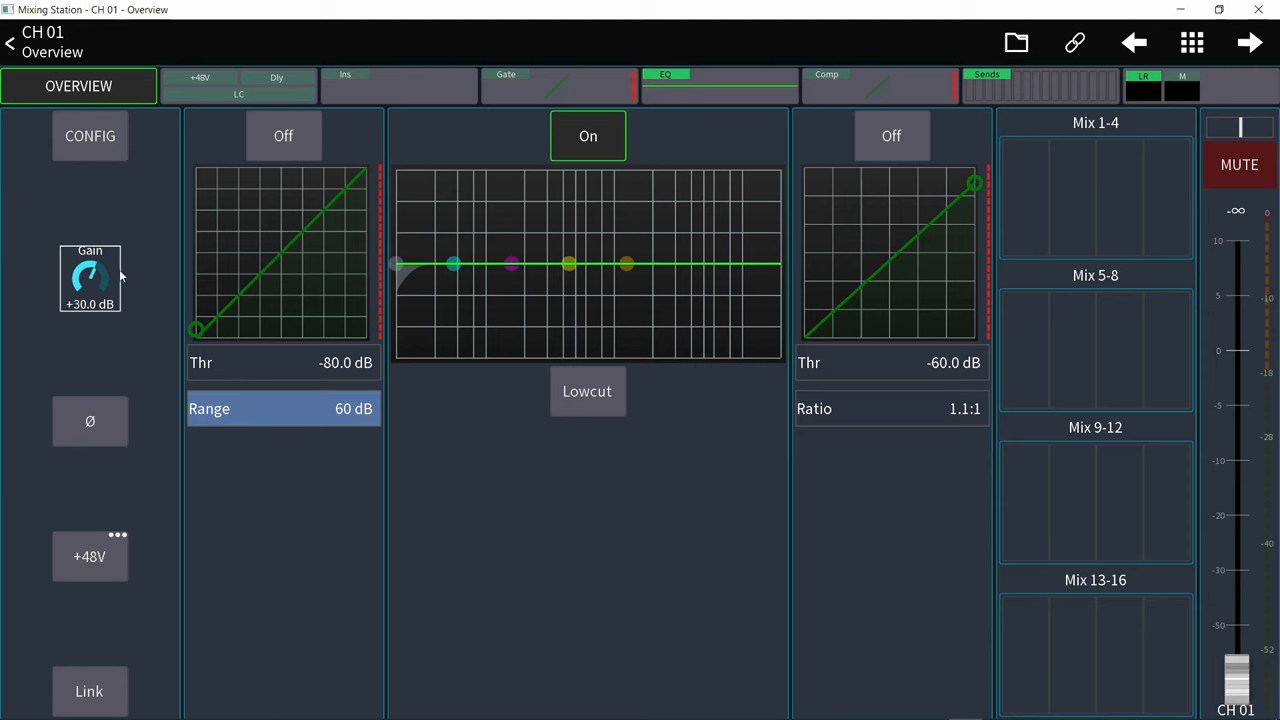
mouse_move(1265, 343)
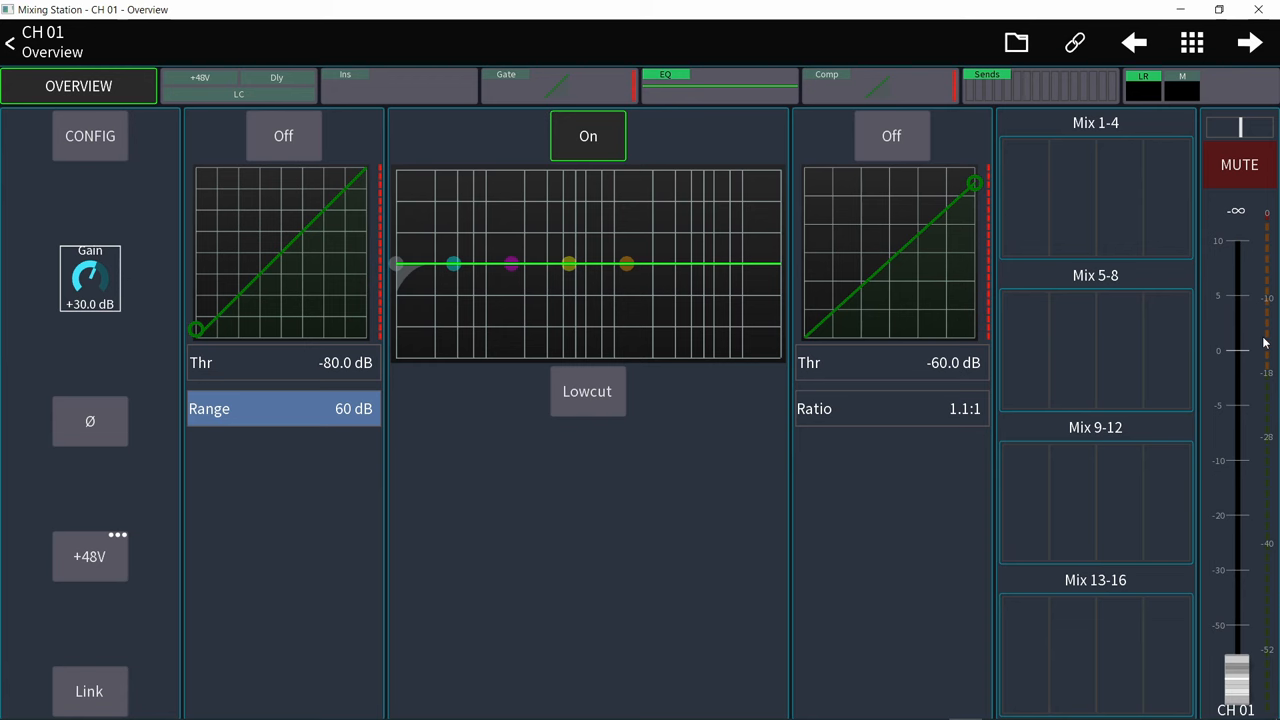
mouse_move(1265, 367)
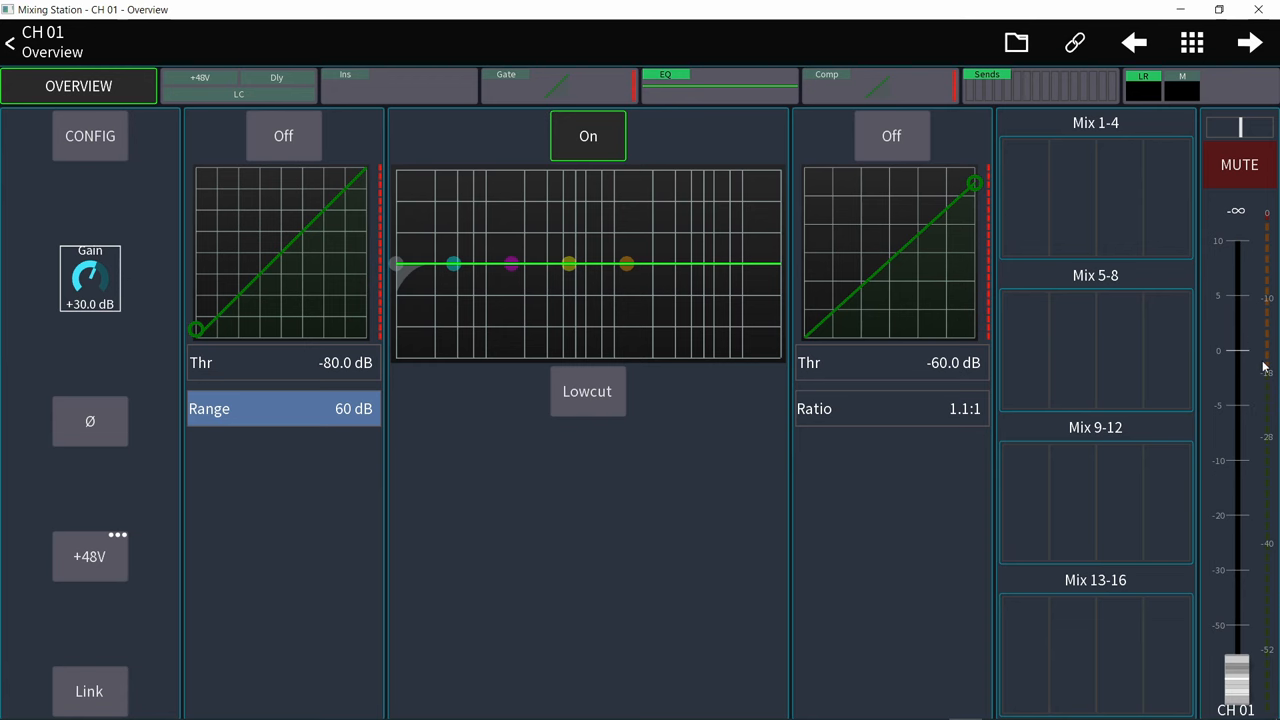
left_click(719, 86)
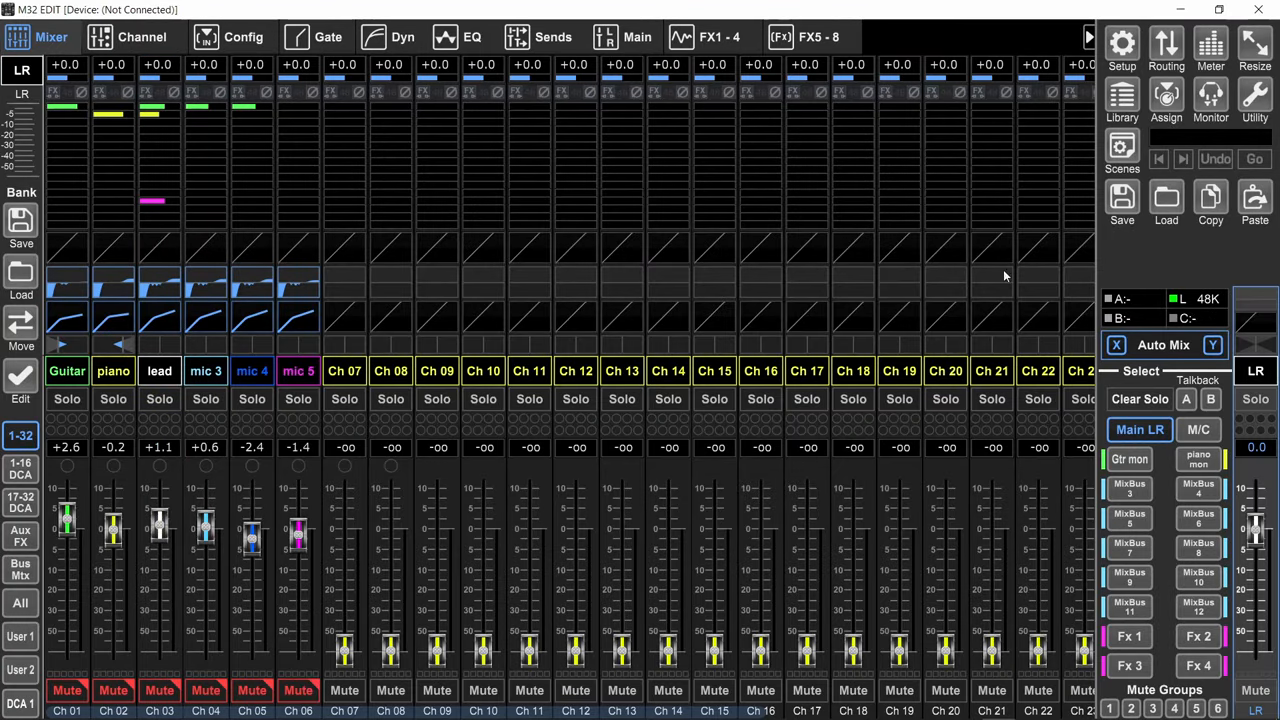
Check LR sends, Bus/Mtx faders and oscillator, then view FX 1–4 and the FX 5–8 graphic EQs.
left_click(553, 37)
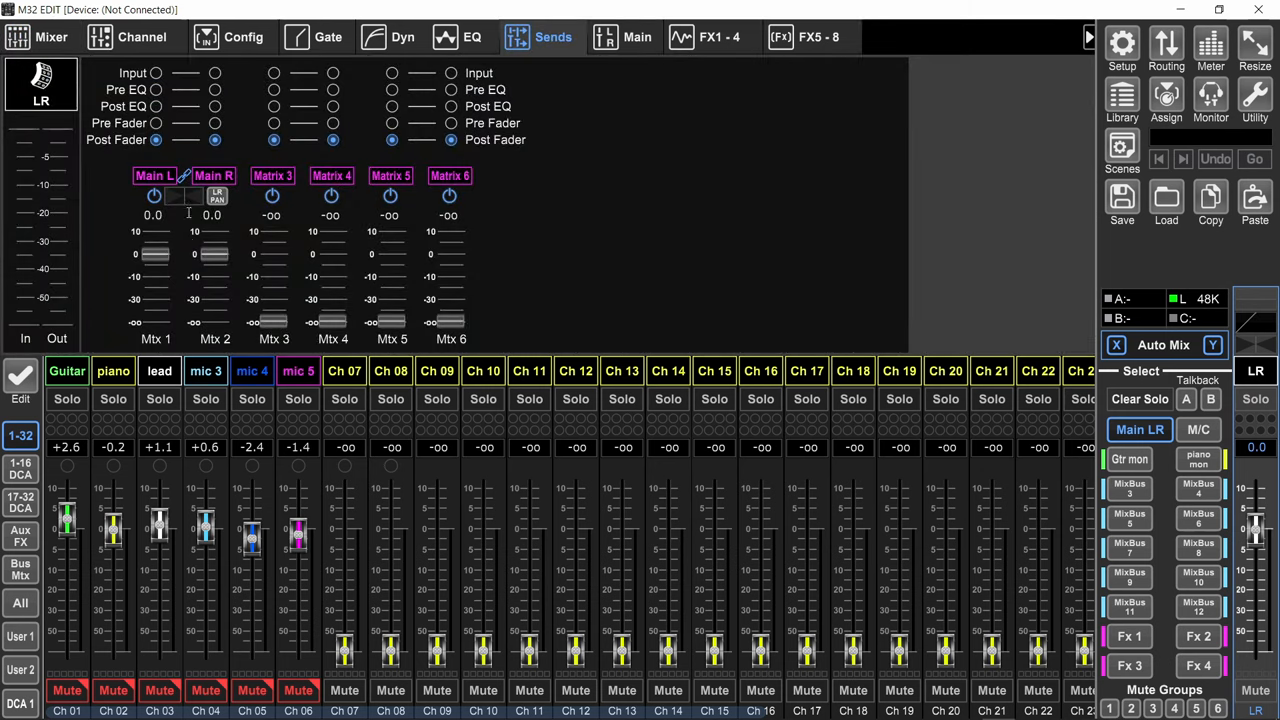
left_click(1166, 45)
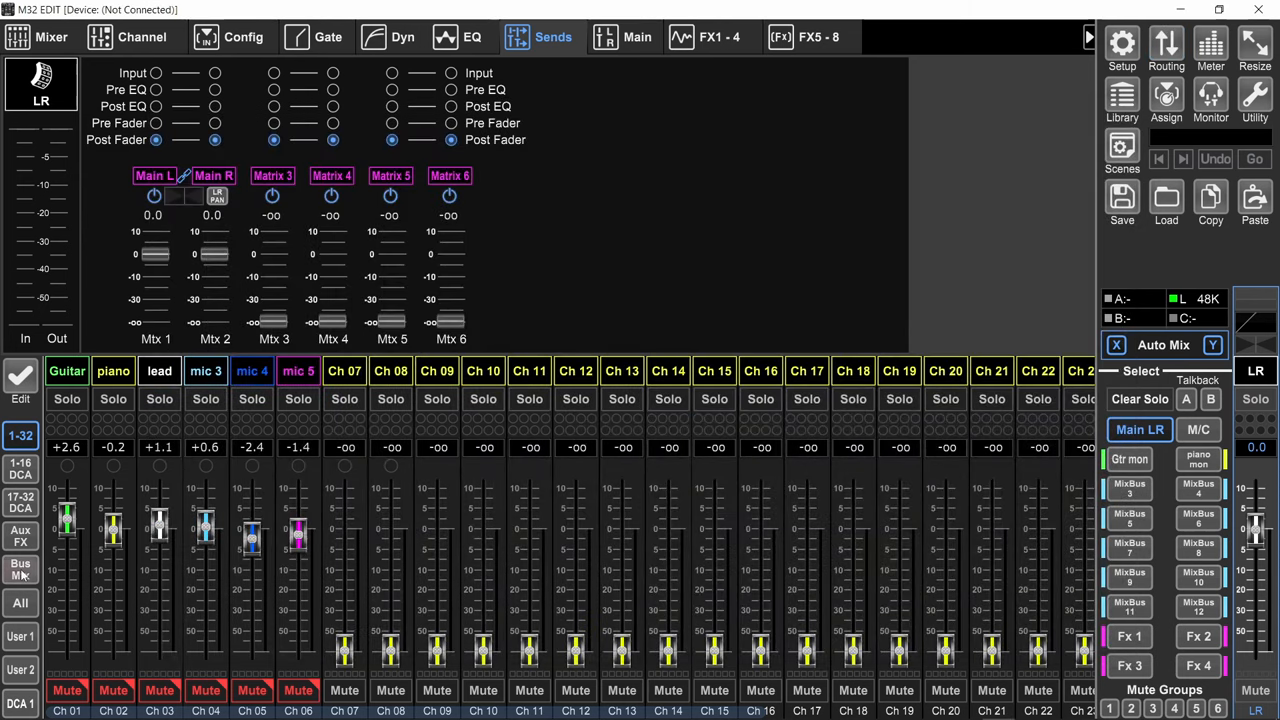
left_click(20, 568)
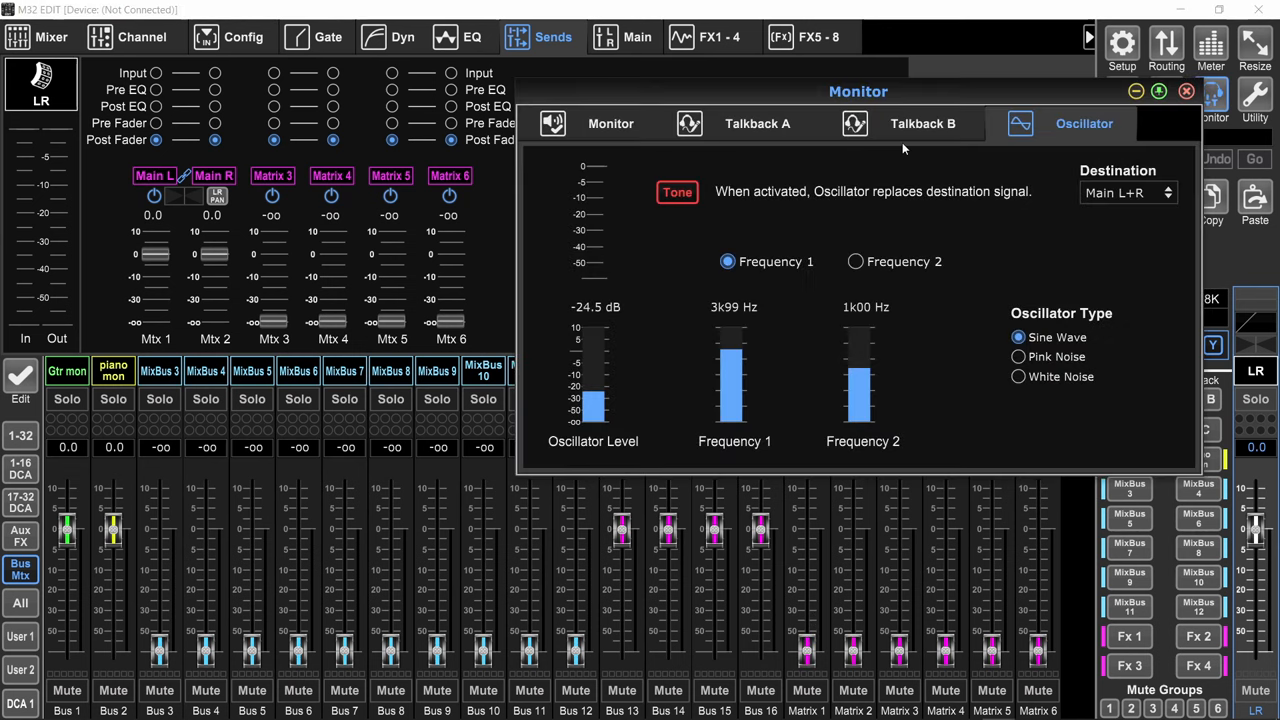
left_click(1018, 356)
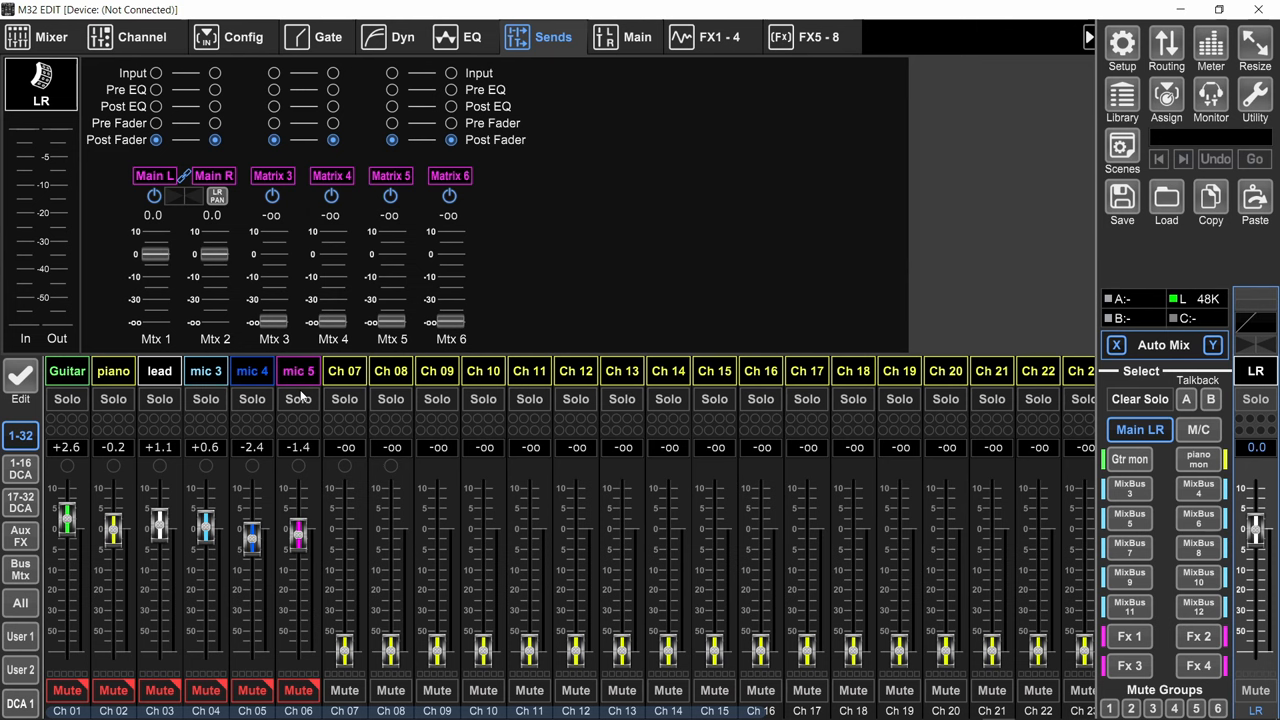
left_click(710, 37)
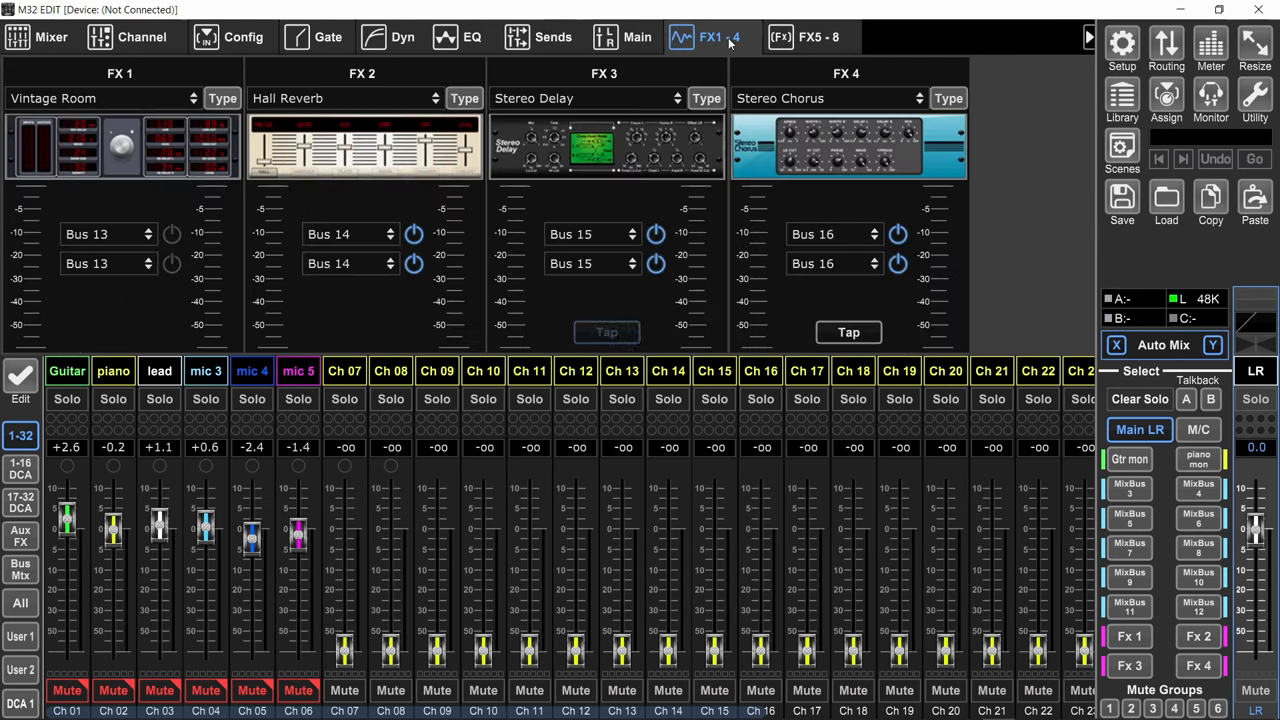
left_click(817, 37)
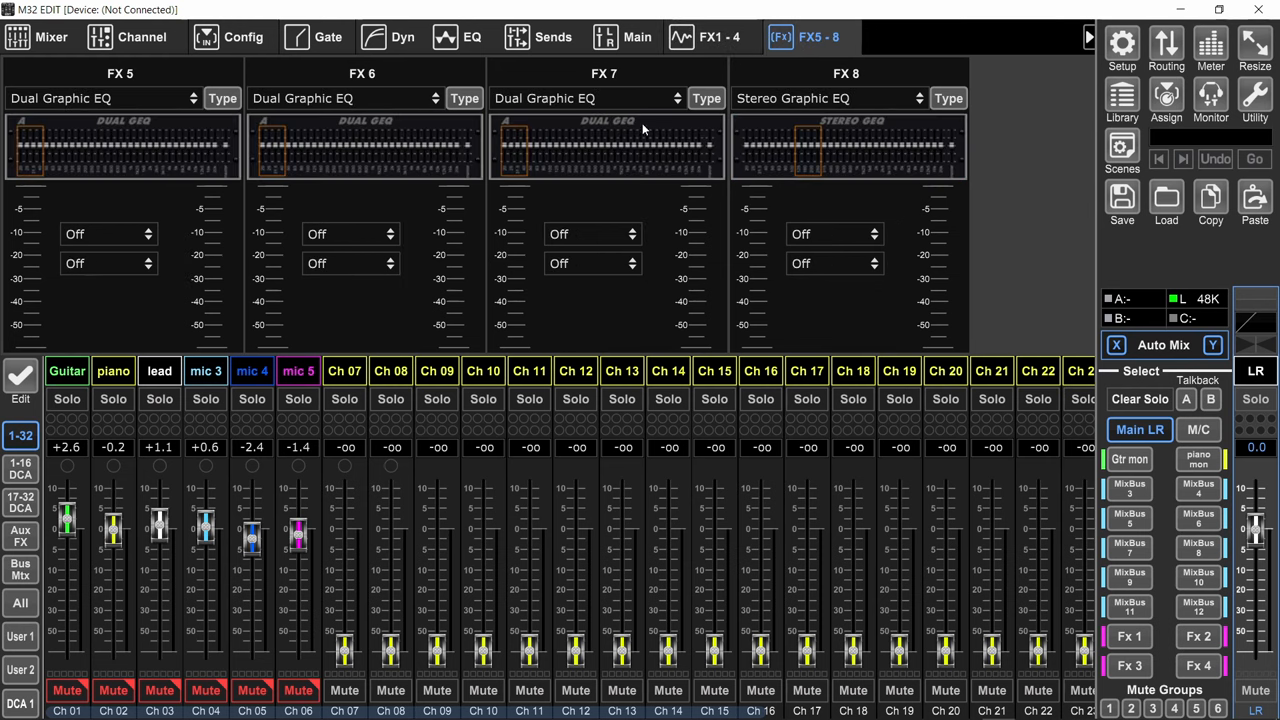